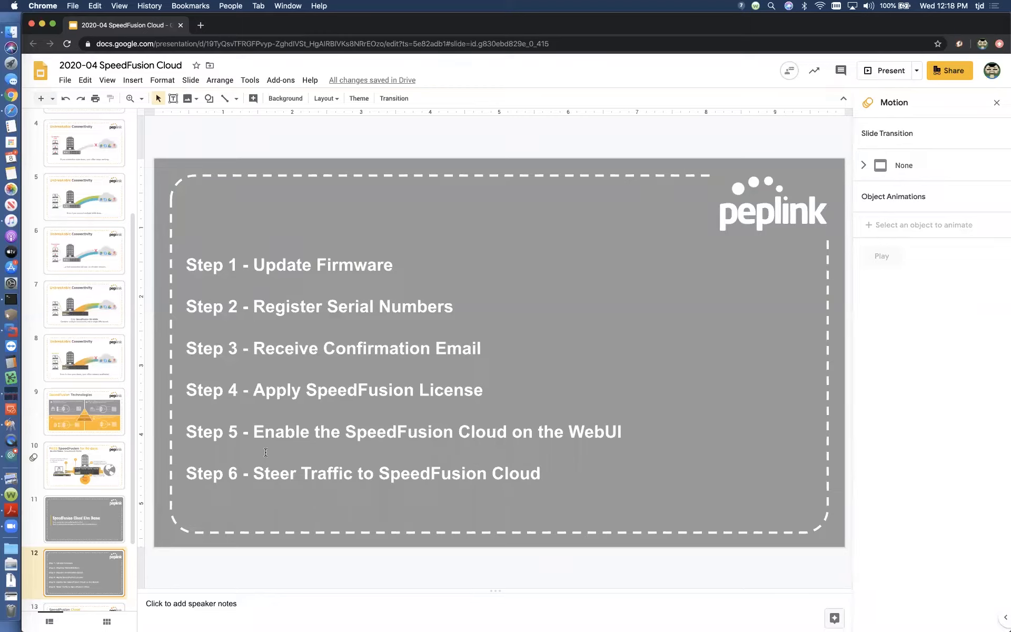
mouse_move(451, 342)
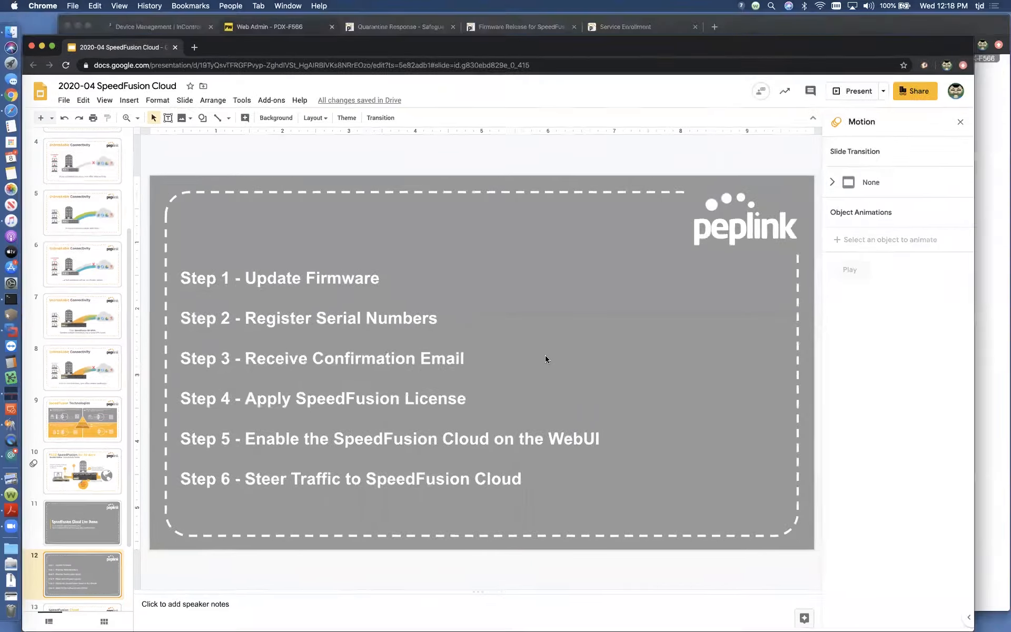
Step: Go to the router's web admin and show Advanced > Outbound Policy with its HTTPS persistence rule
click(270, 26)
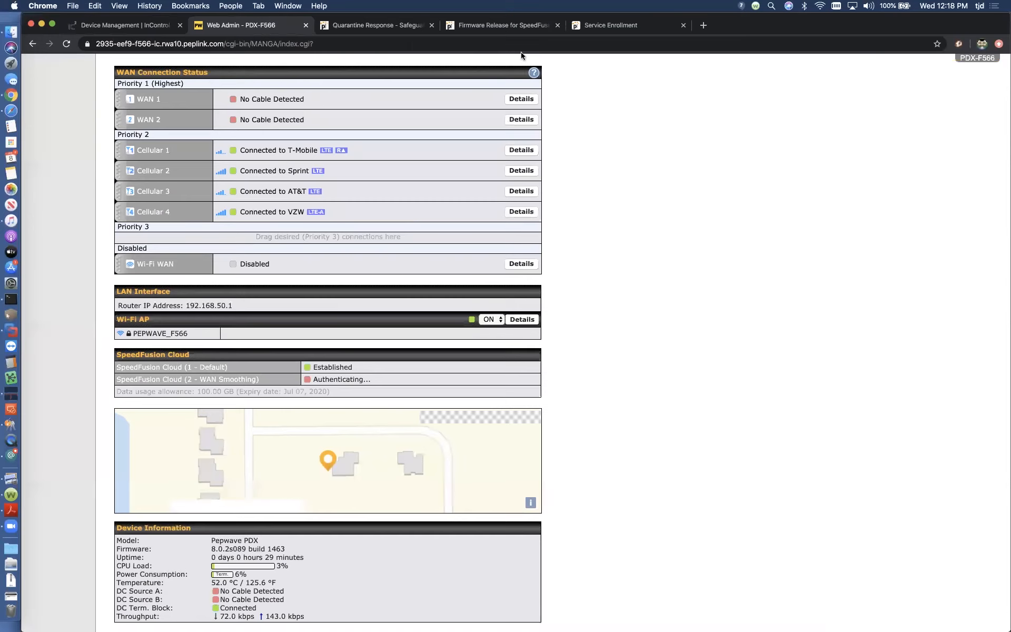
mouse_move(297, 175)
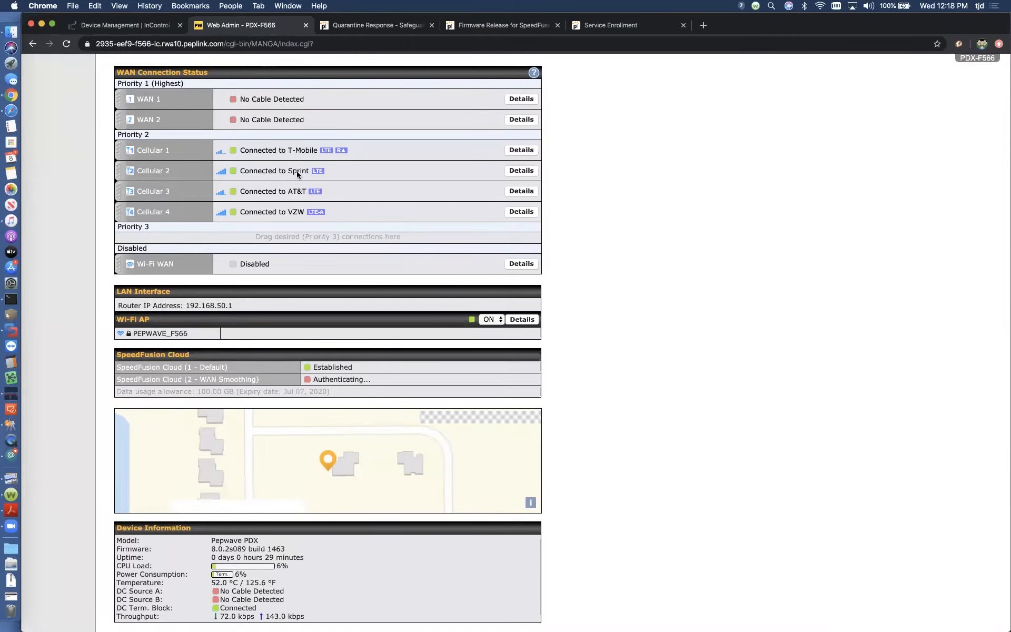
scroll(up, 3)
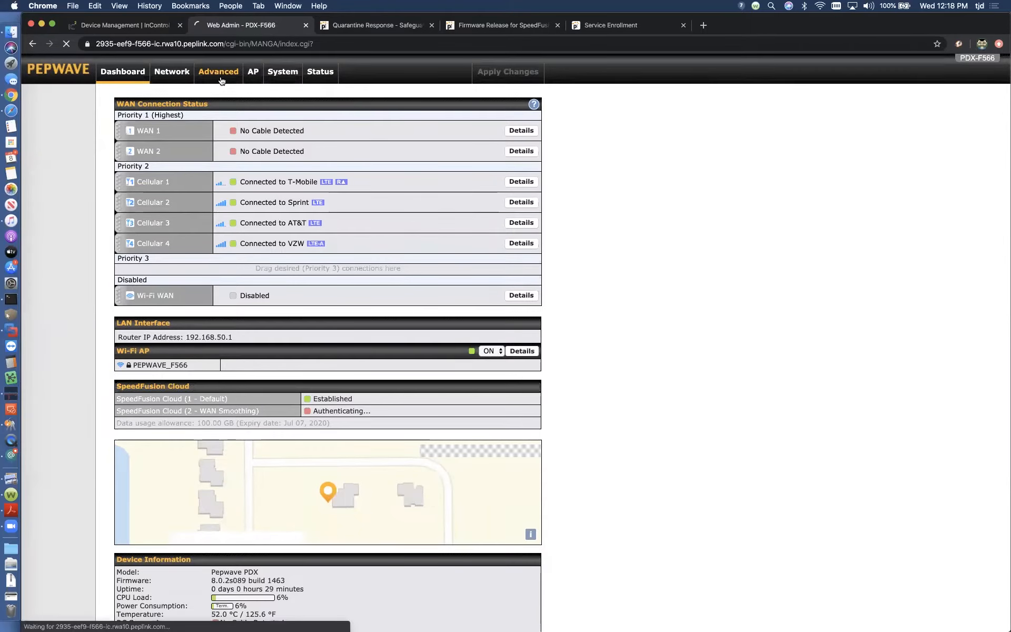
click(218, 71)
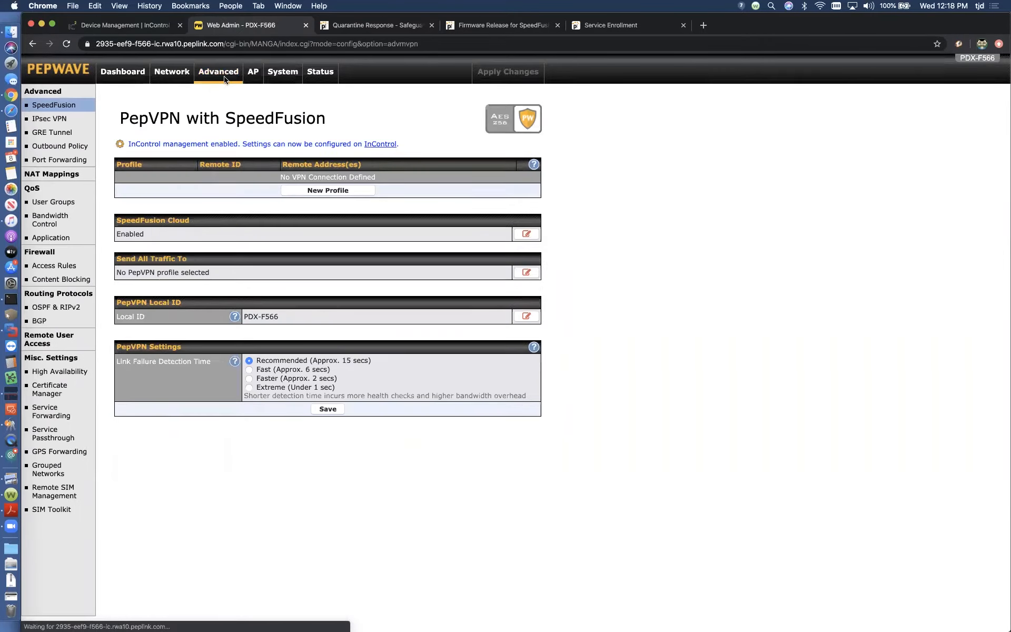
mouse_move(60, 145)
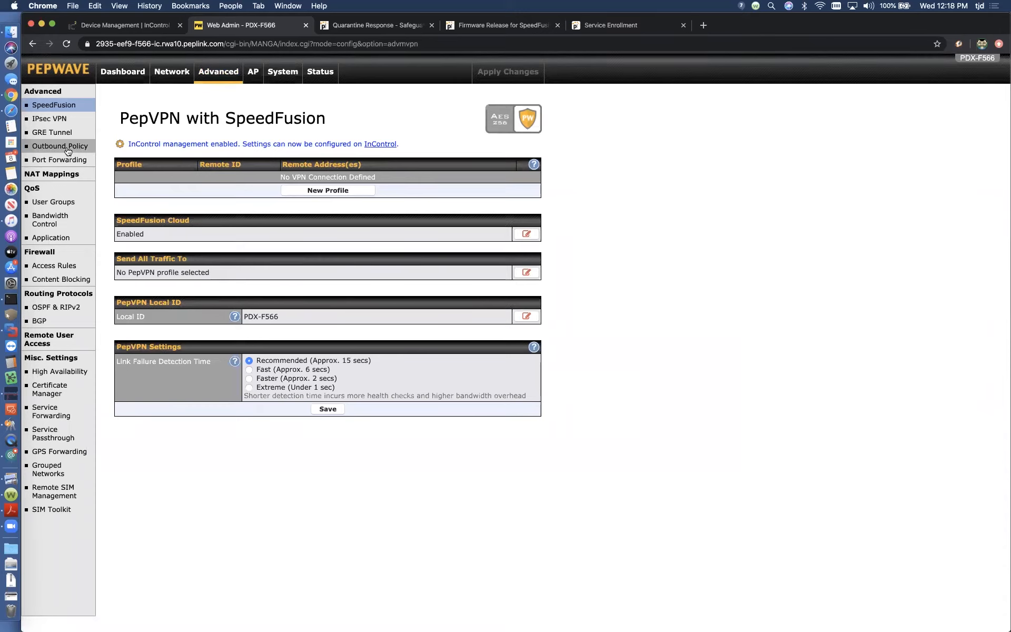
click(59, 146)
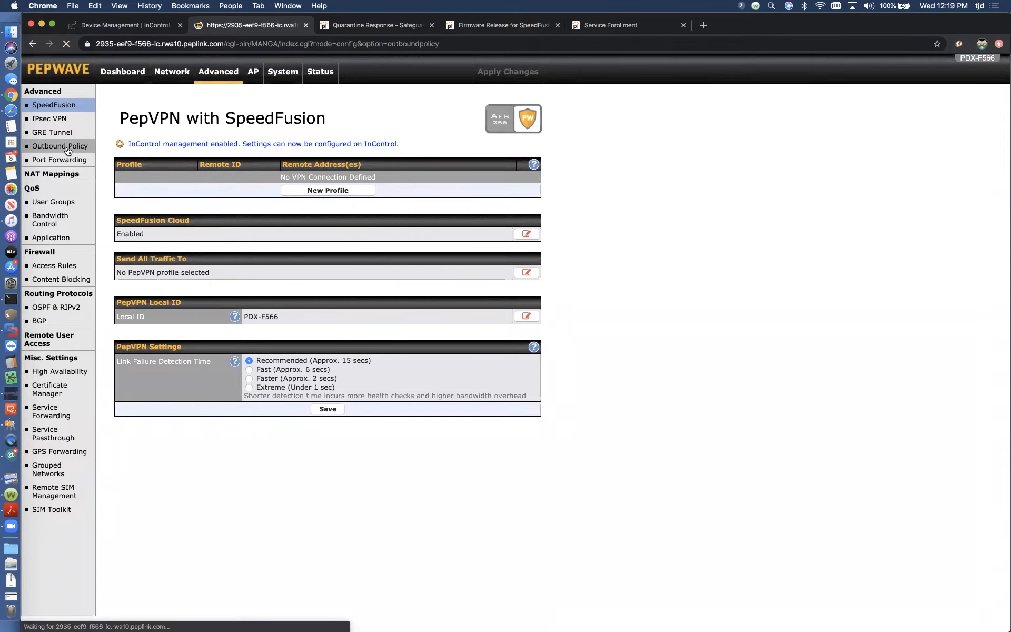
click(59, 146)
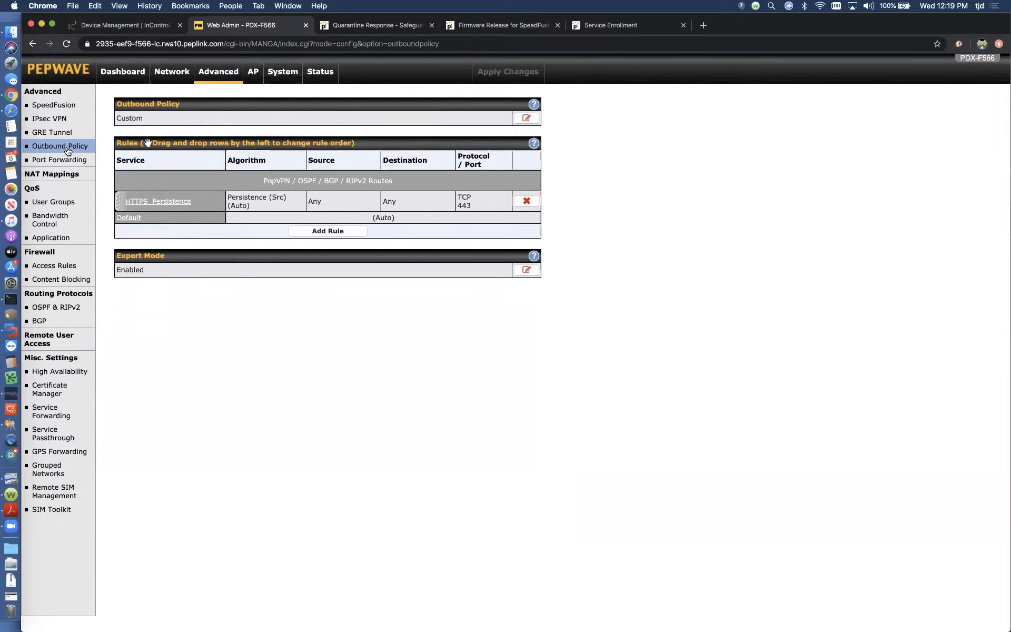
mouse_move(256, 284)
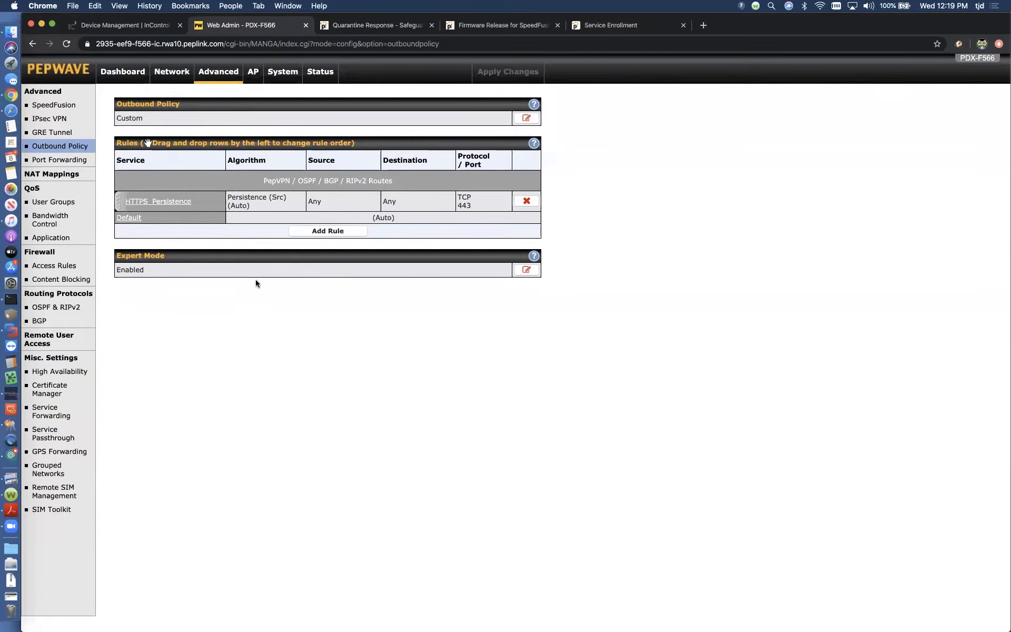
Step: Cancel a new-rule form, then show Status > Client List with the SIP-T41P phone
click(327, 230)
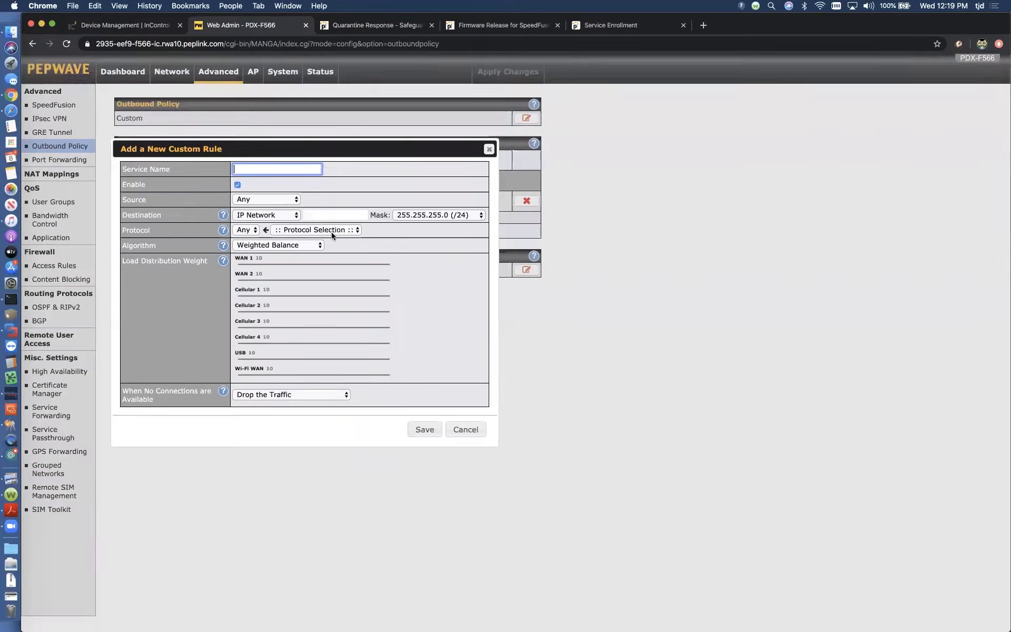
click(465, 430)
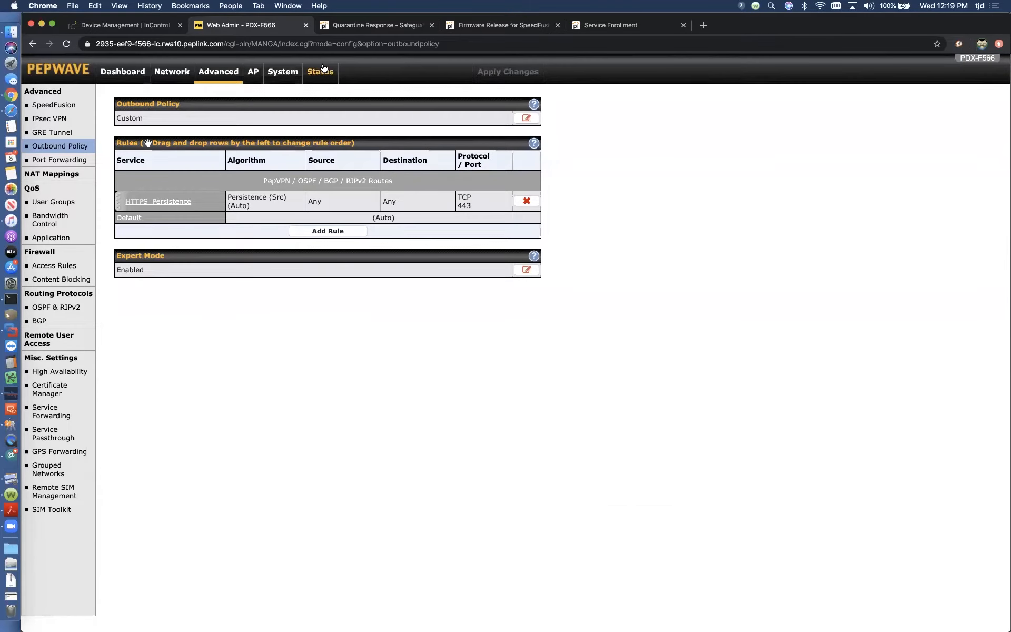
click(319, 71)
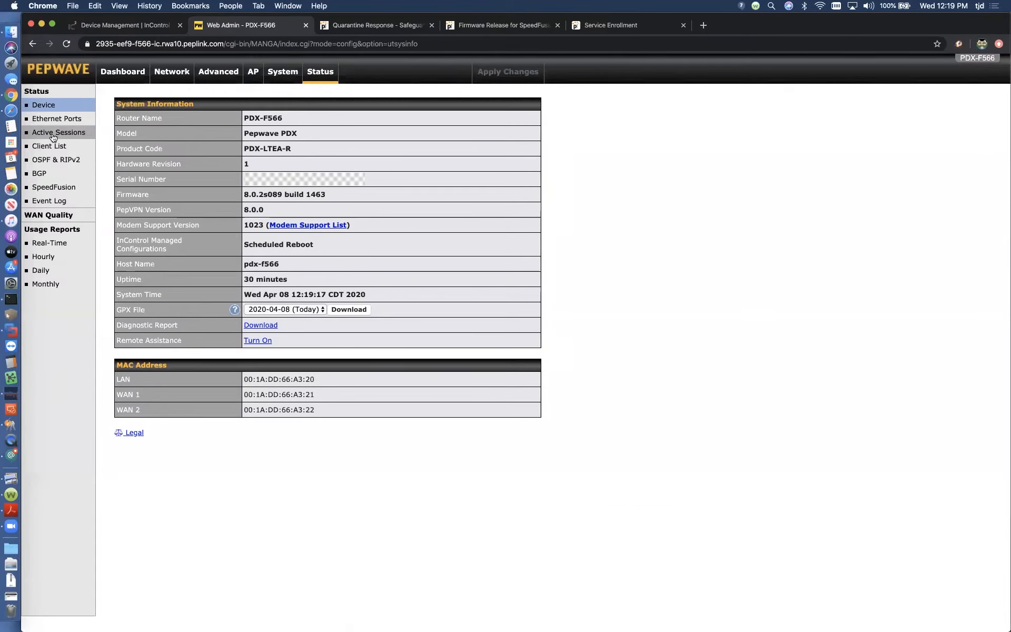
click(48, 145)
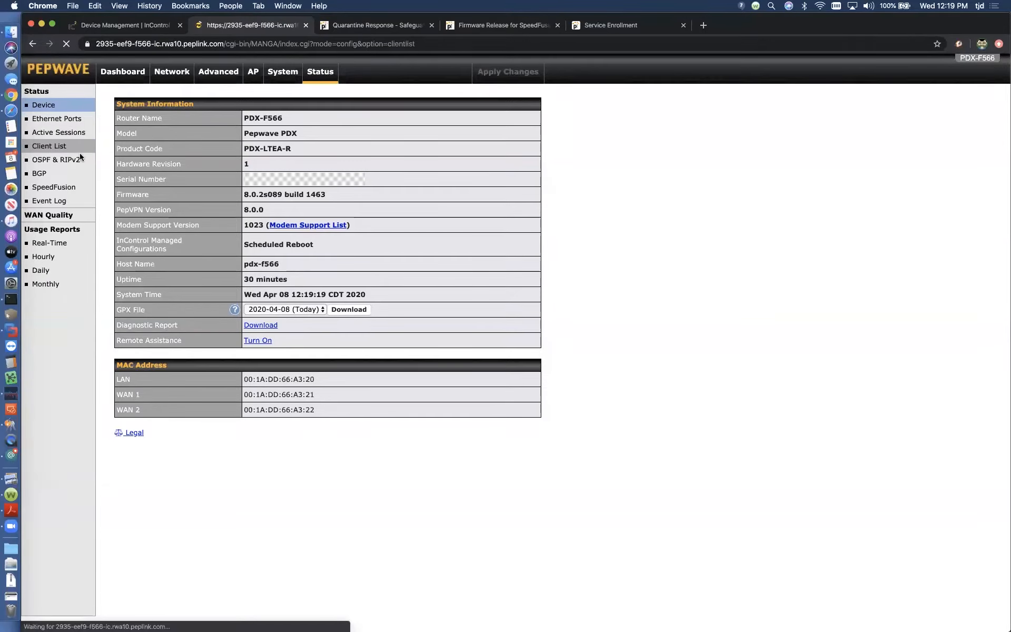
click(49, 146)
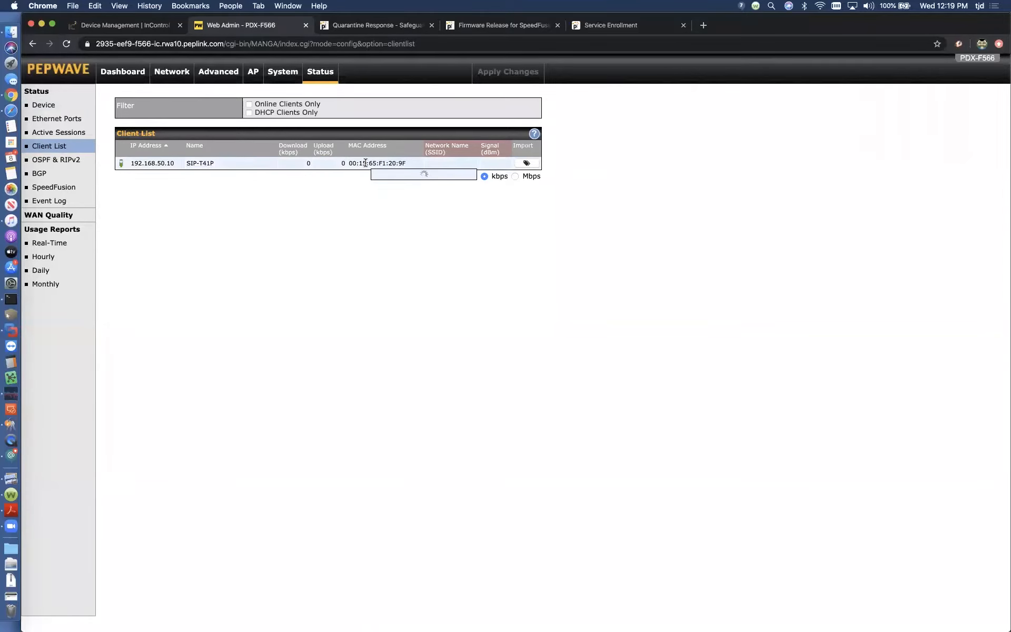
mouse_move(153, 163)
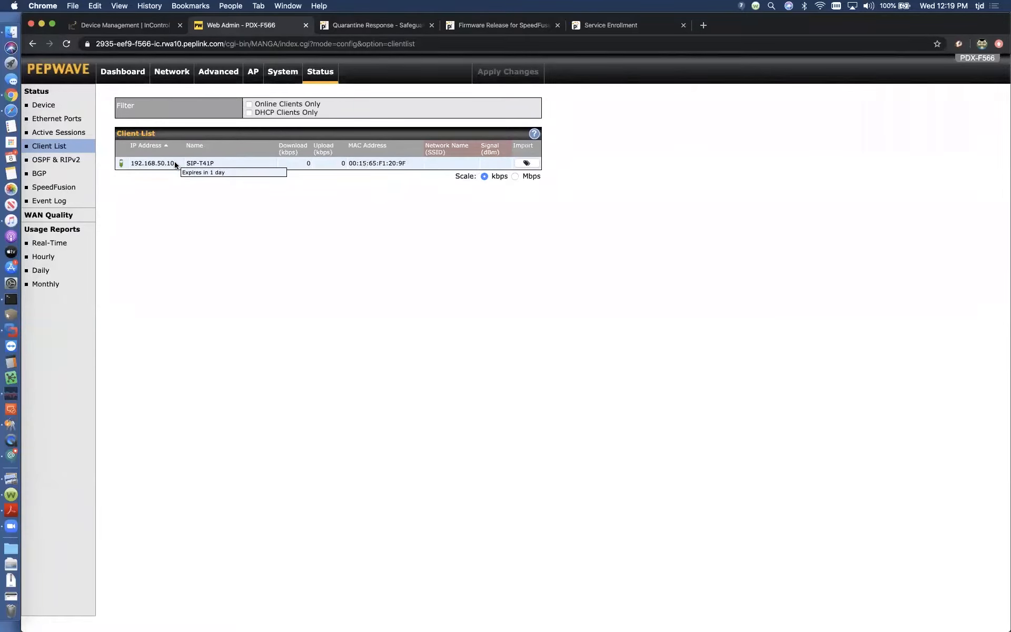
mouse_move(170, 231)
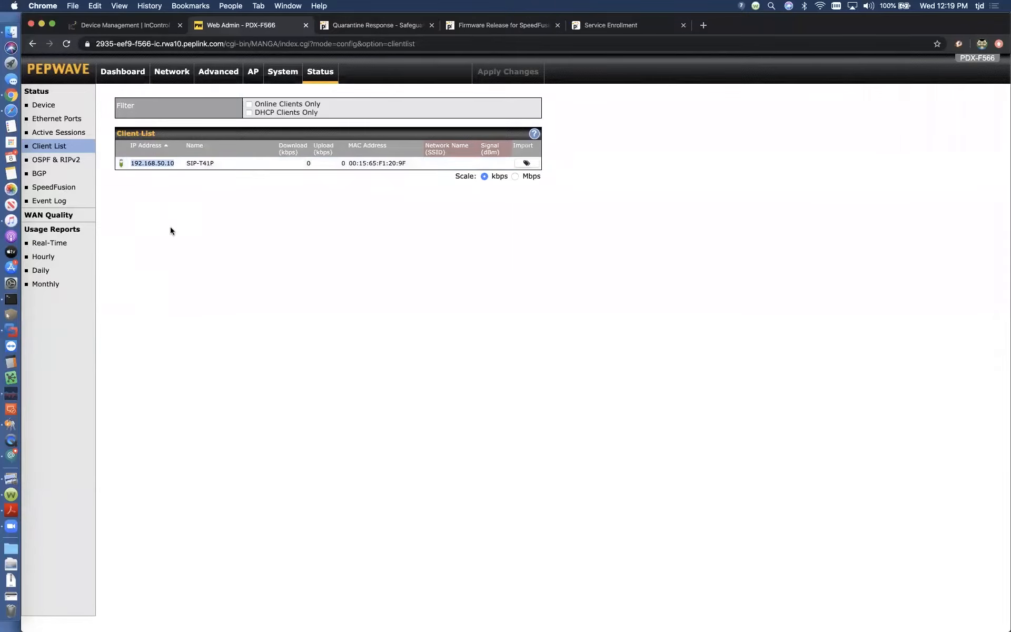
mouse_move(494, 176)
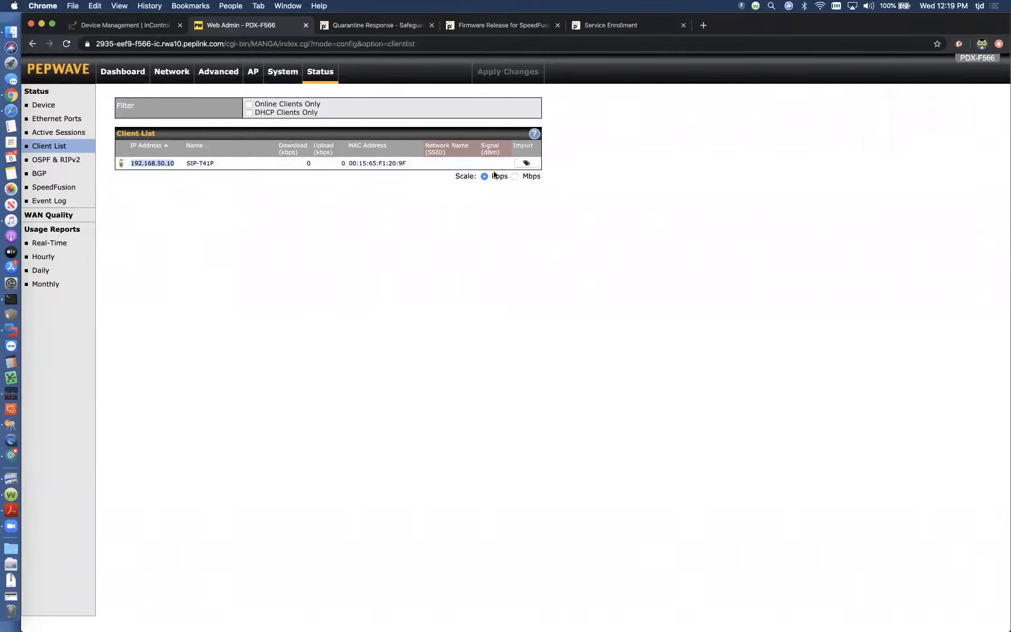
mouse_move(617, 215)
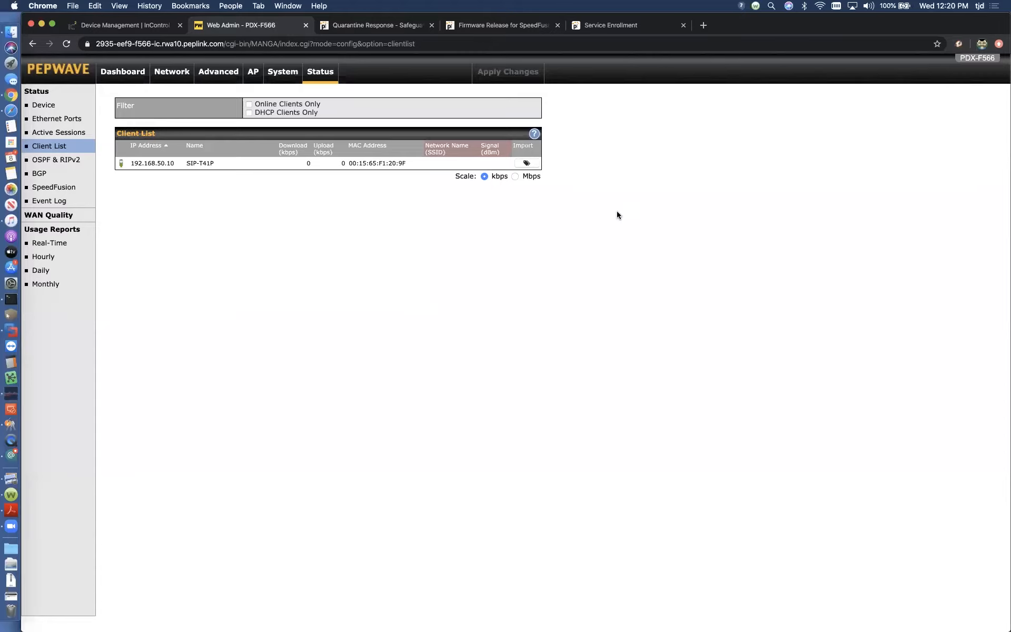
mouse_move(623, 193)
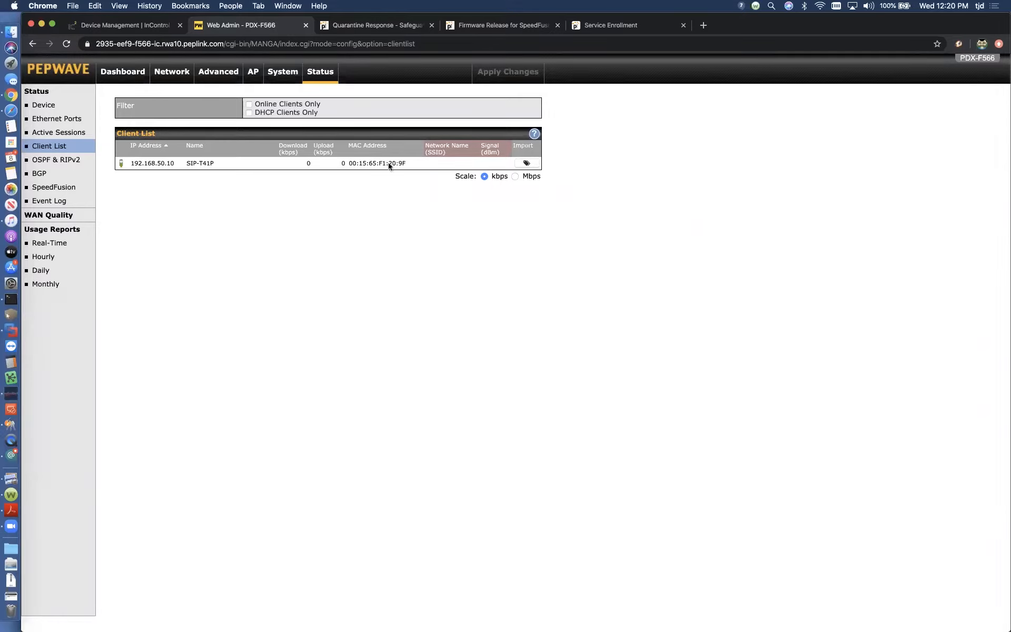
mouse_move(308, 114)
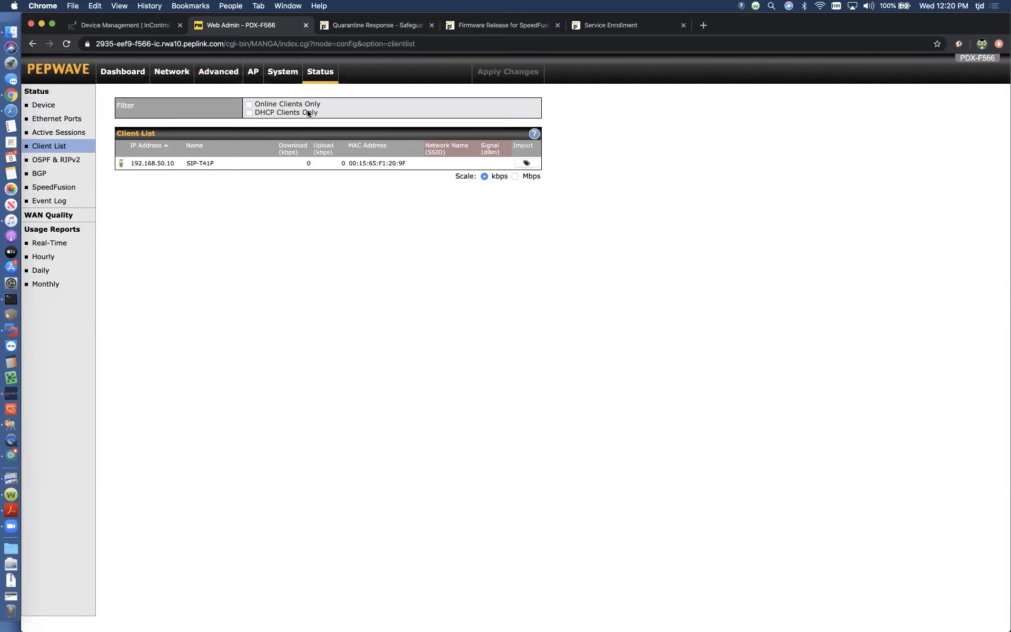
mouse_move(233, 94)
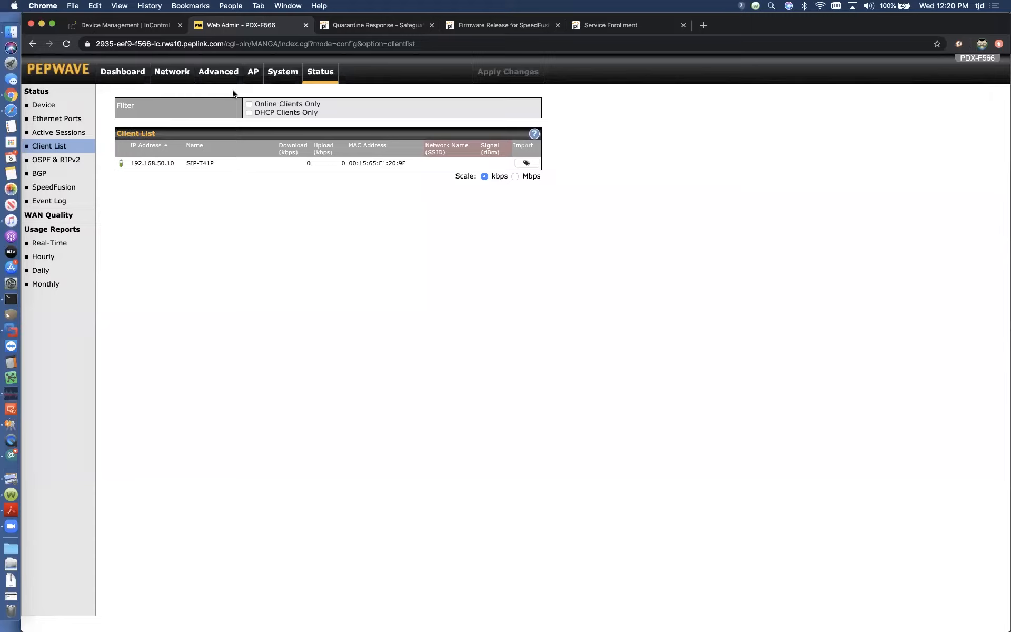
Step: Start a new outbound rule under Advanced > Outbound Policy named 'IP Phone'
click(218, 72)
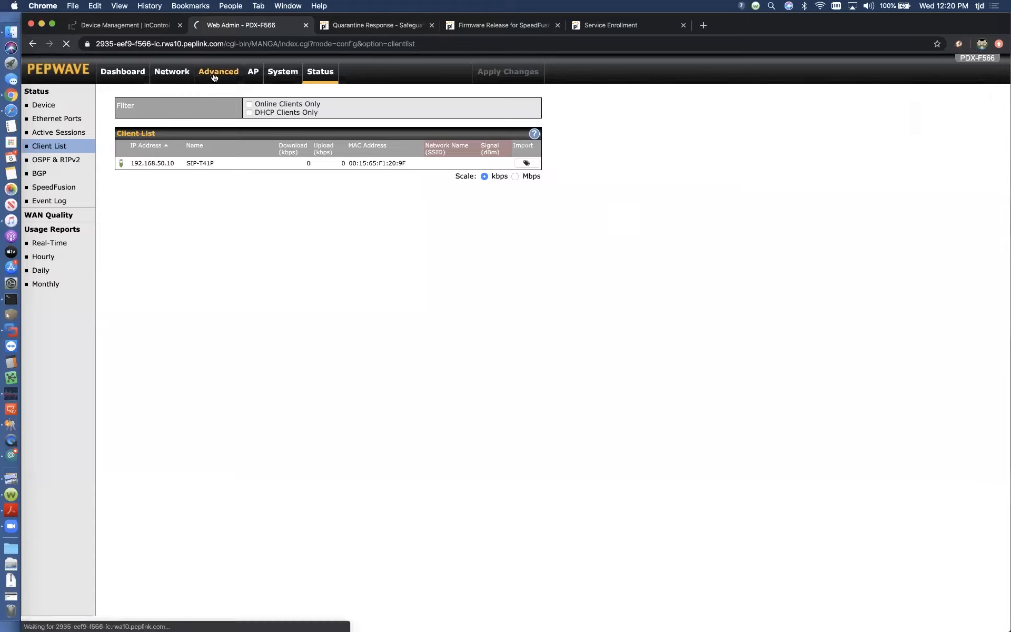
click(218, 72)
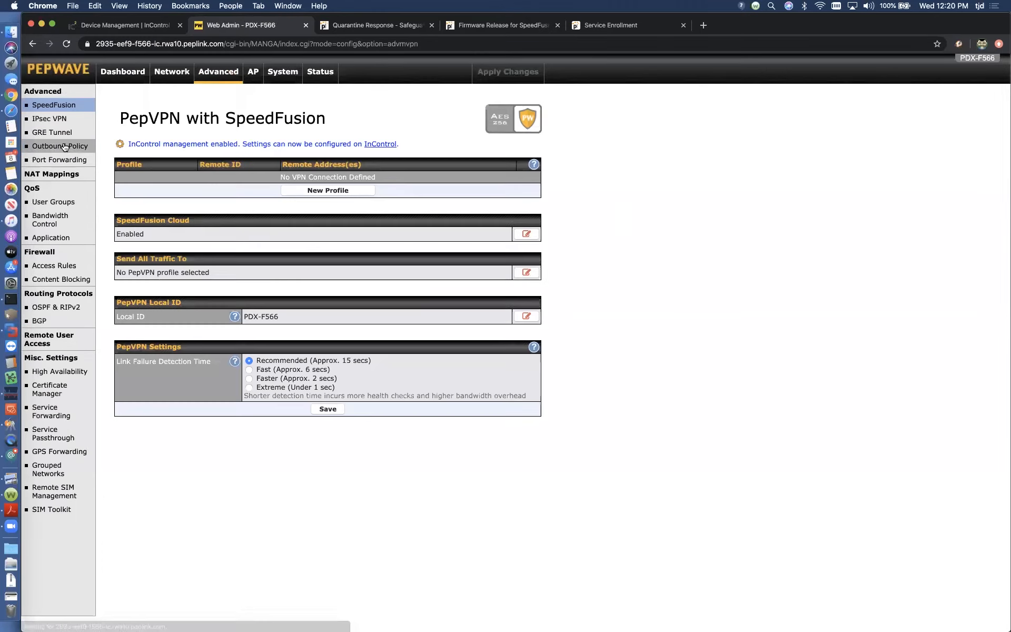
click(60, 146)
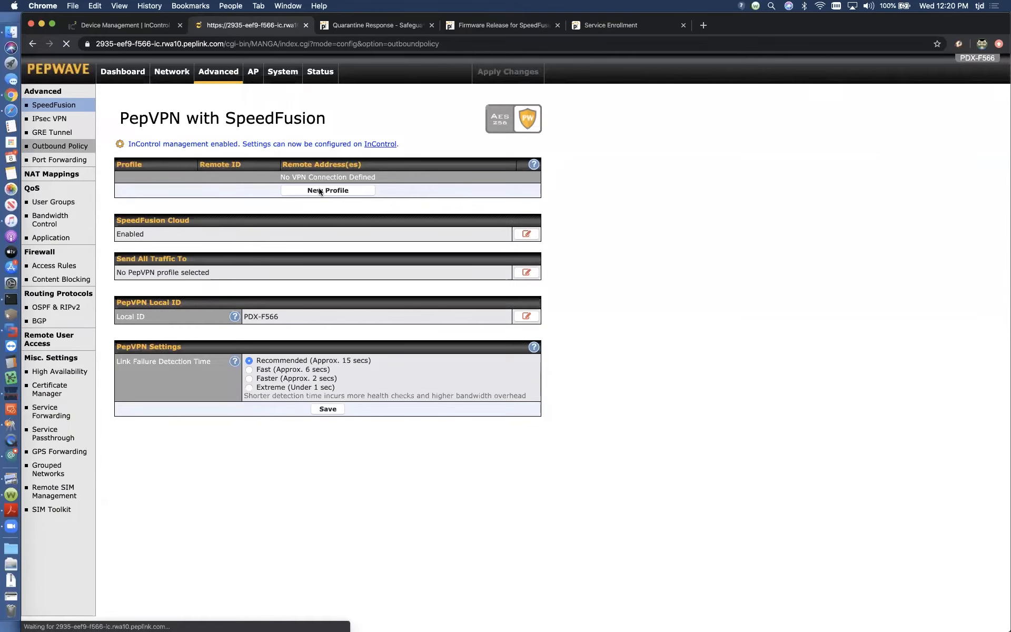
click(60, 146)
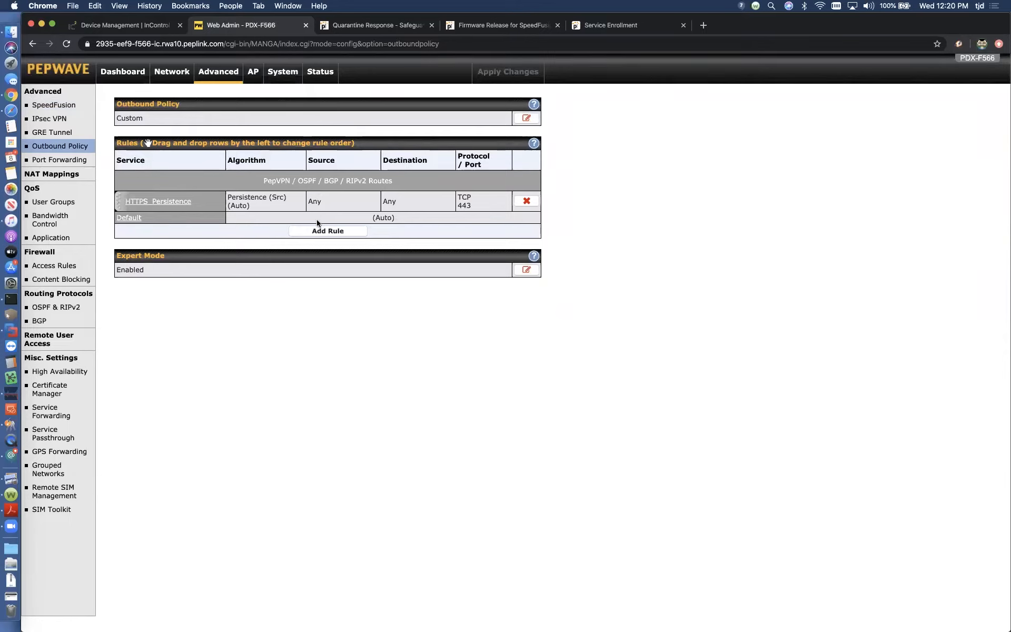
click(328, 231)
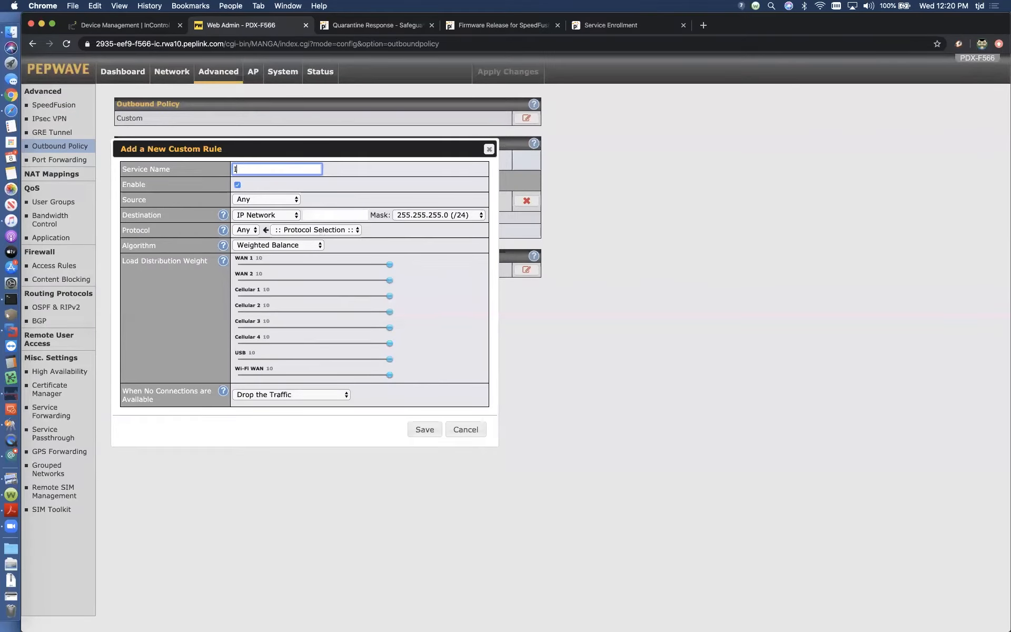
text(IP PHo)
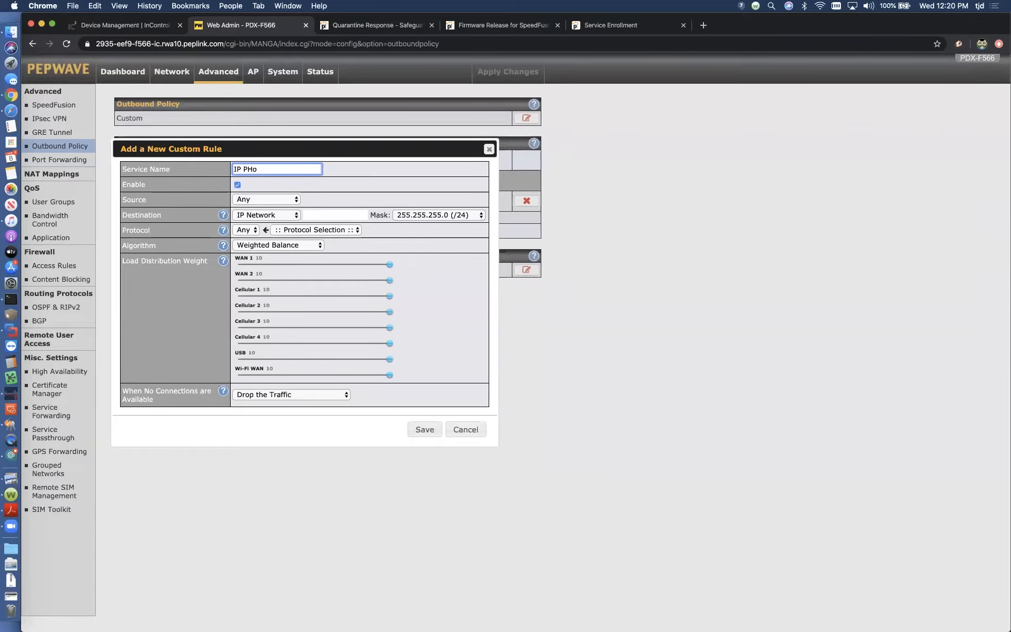
text(ne)
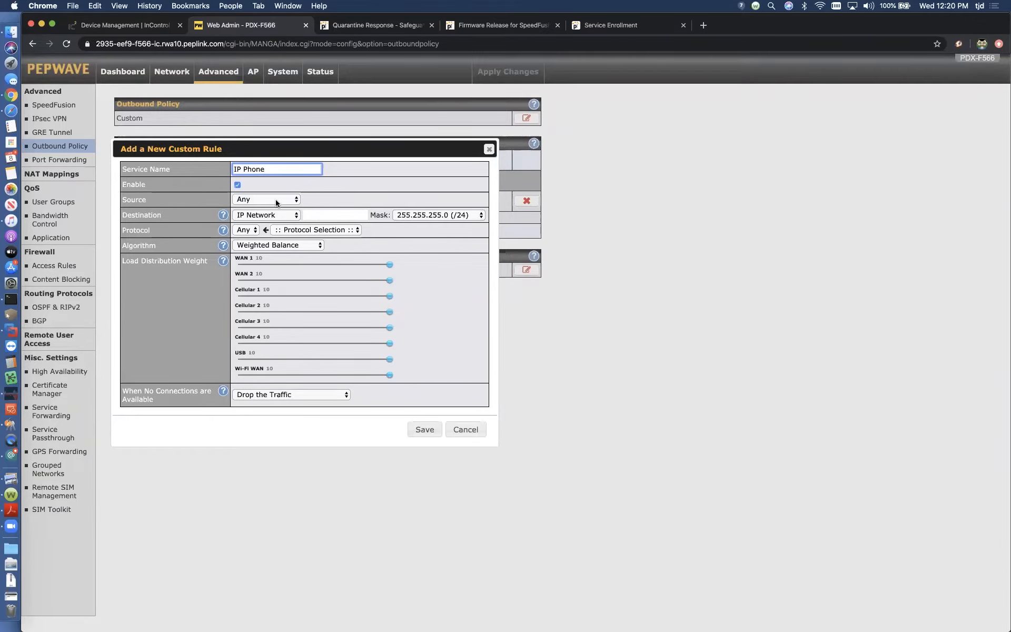
Step: Set the rule's source to IP address 192.168.50.10 and its destination to Any
click(266, 199)
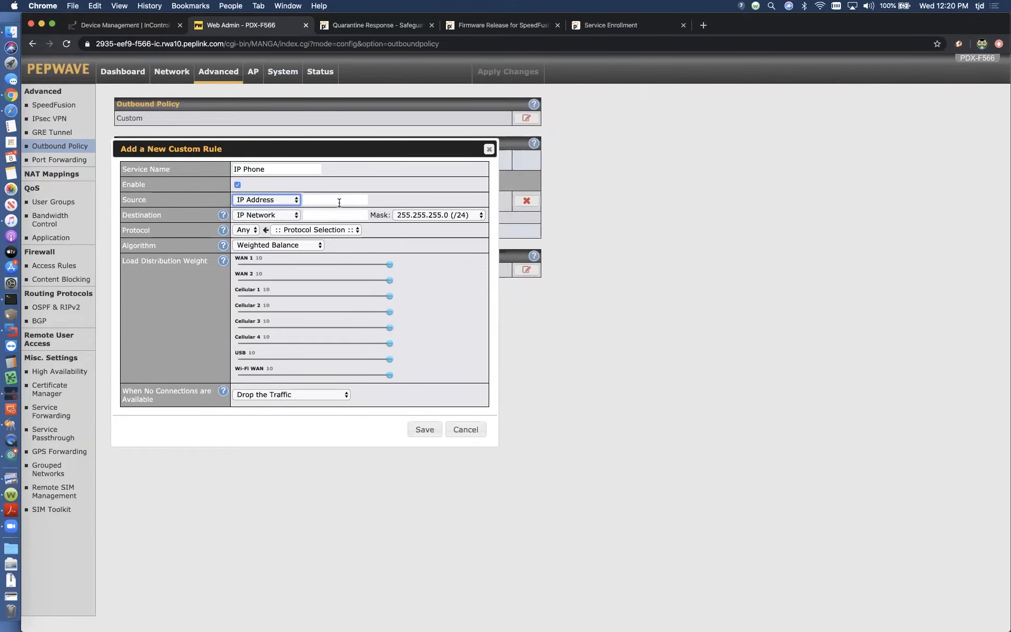
text(192.168.50.10)
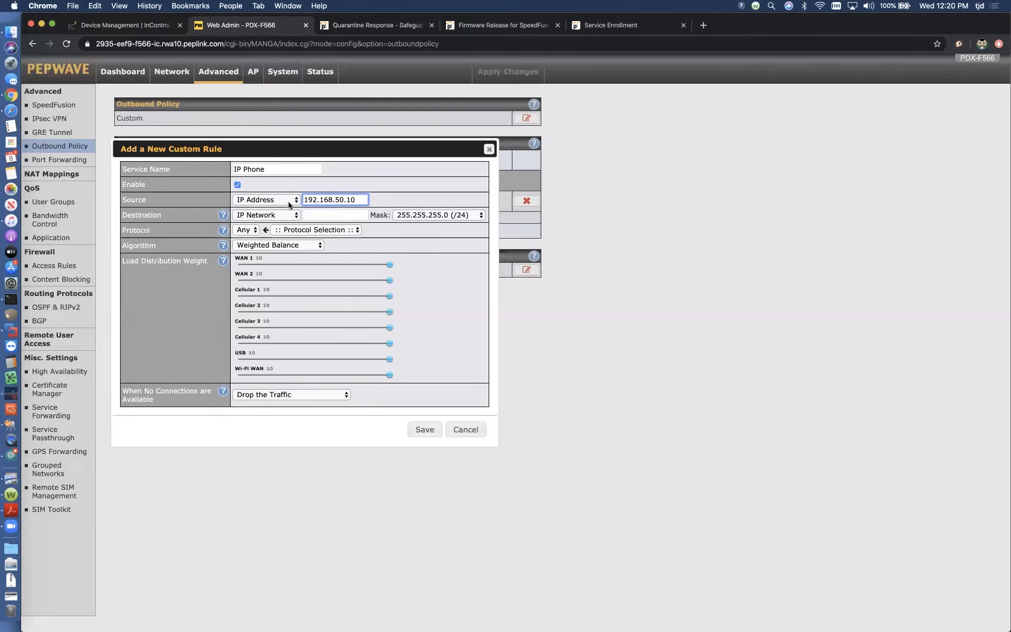
click(264, 199)
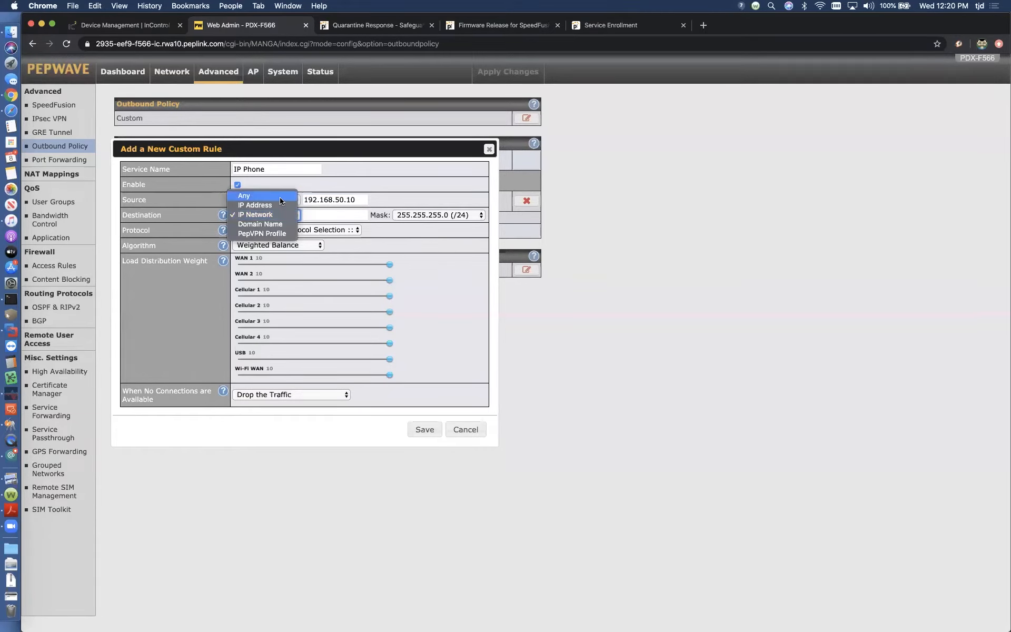
click(255, 204)
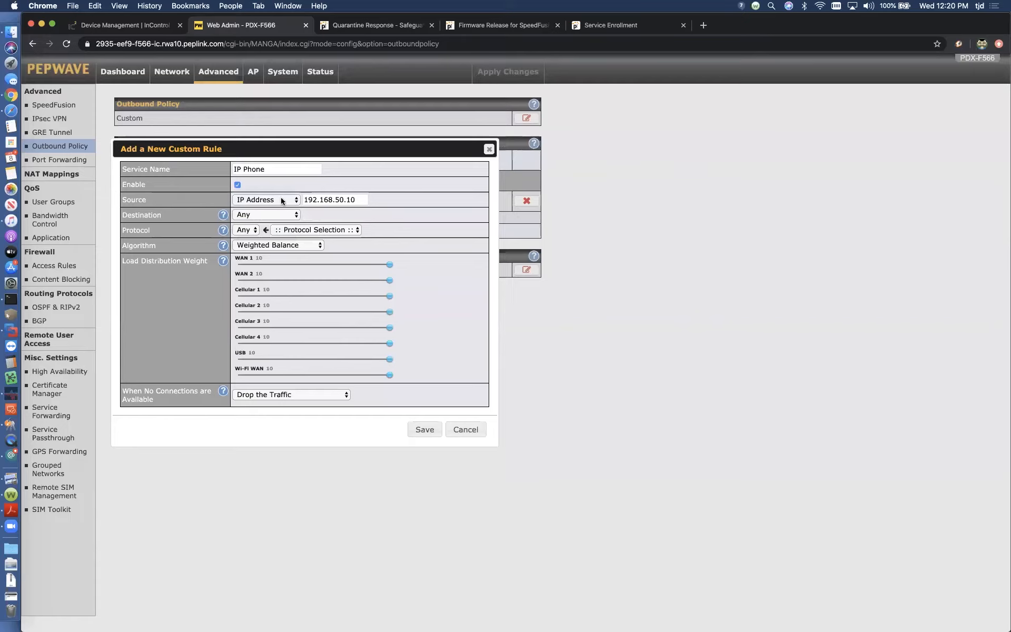
click(334, 199)
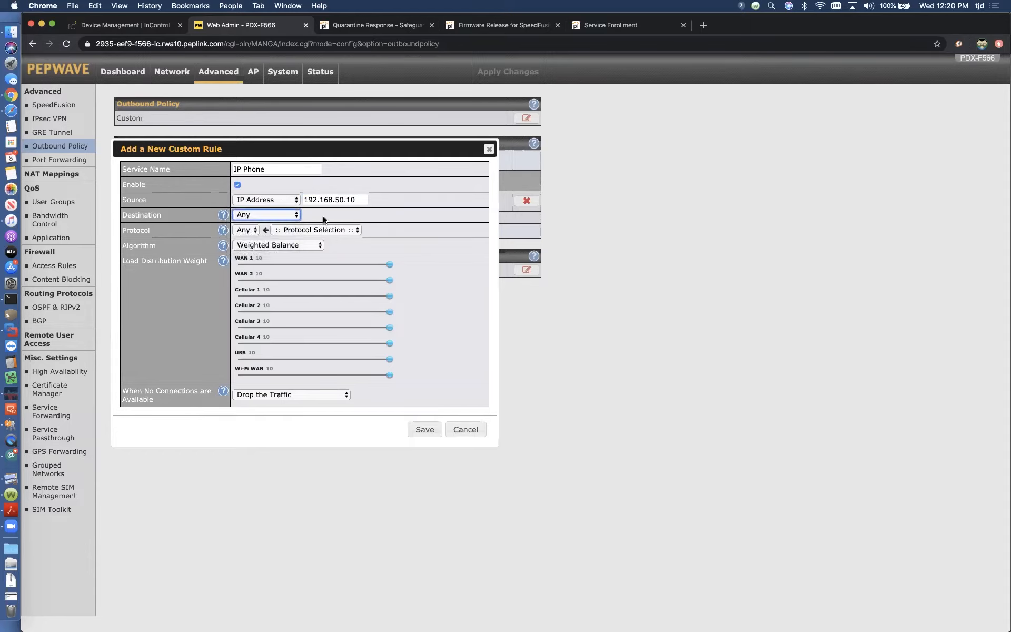
Step: Choose the Priority algorithm and enable Terminate Sessions on Connection Recovery
click(278, 245)
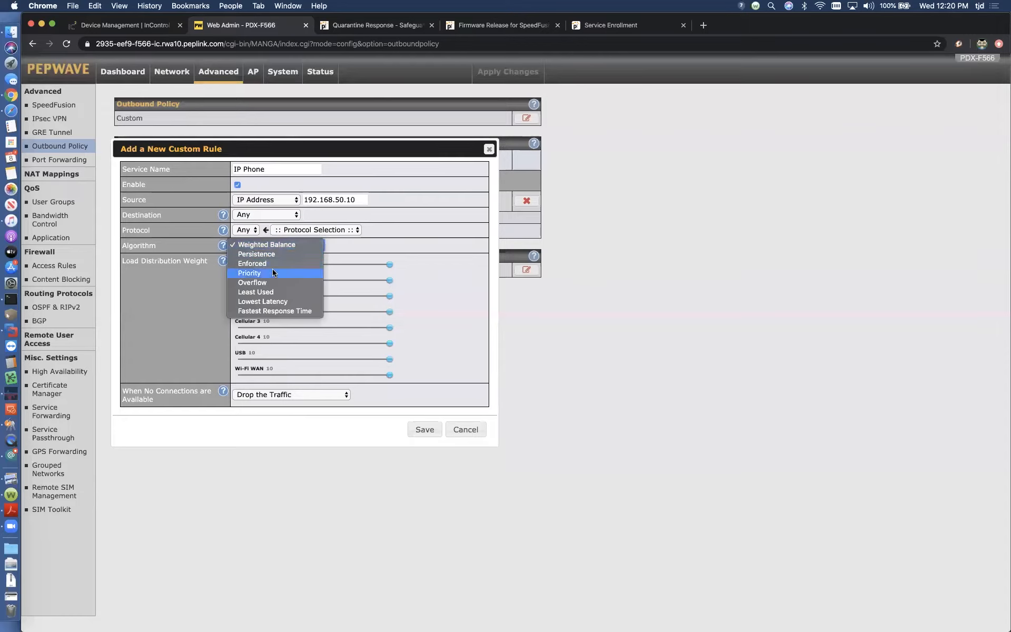
click(267, 245)
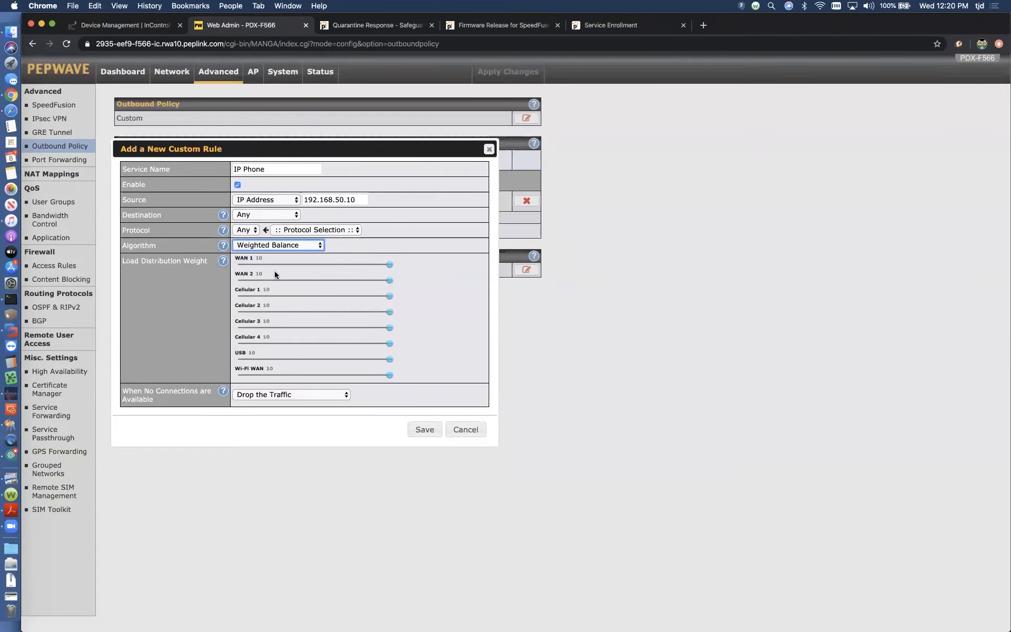
click(278, 244)
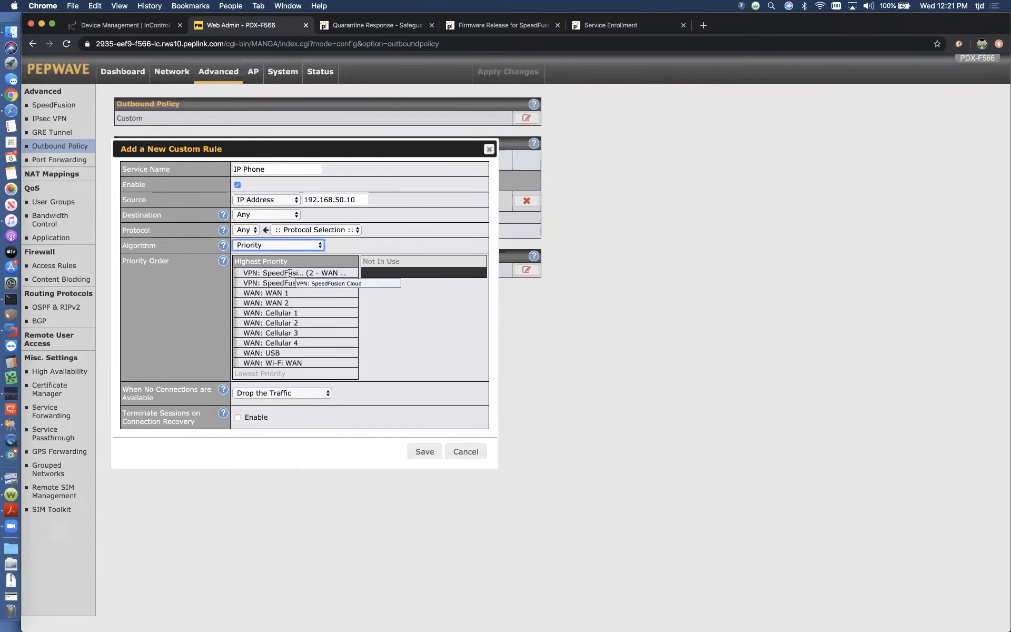
mouse_move(316, 273)
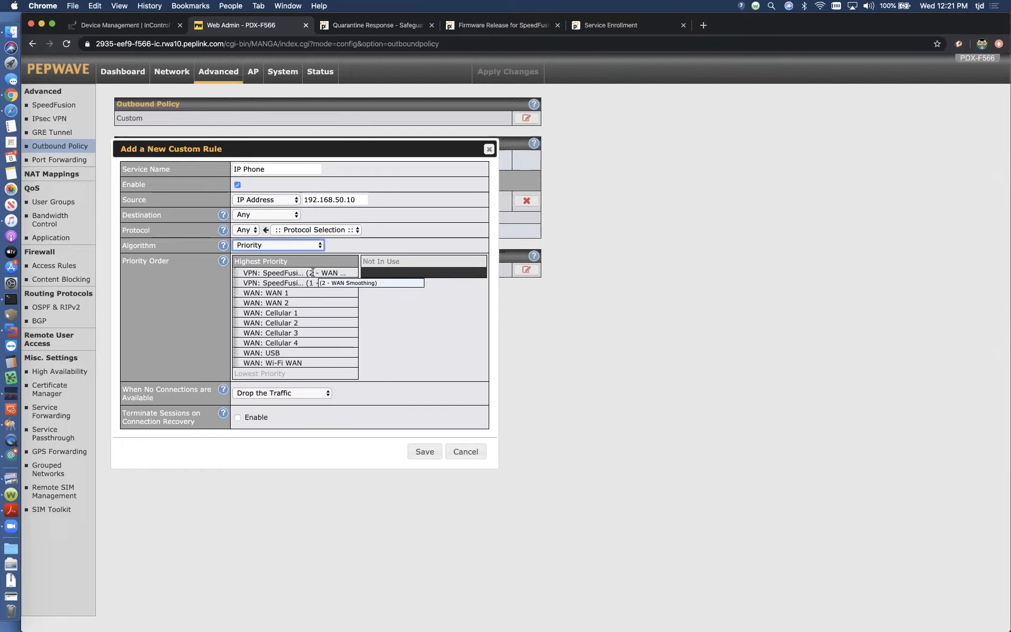
mouse_move(293, 282)
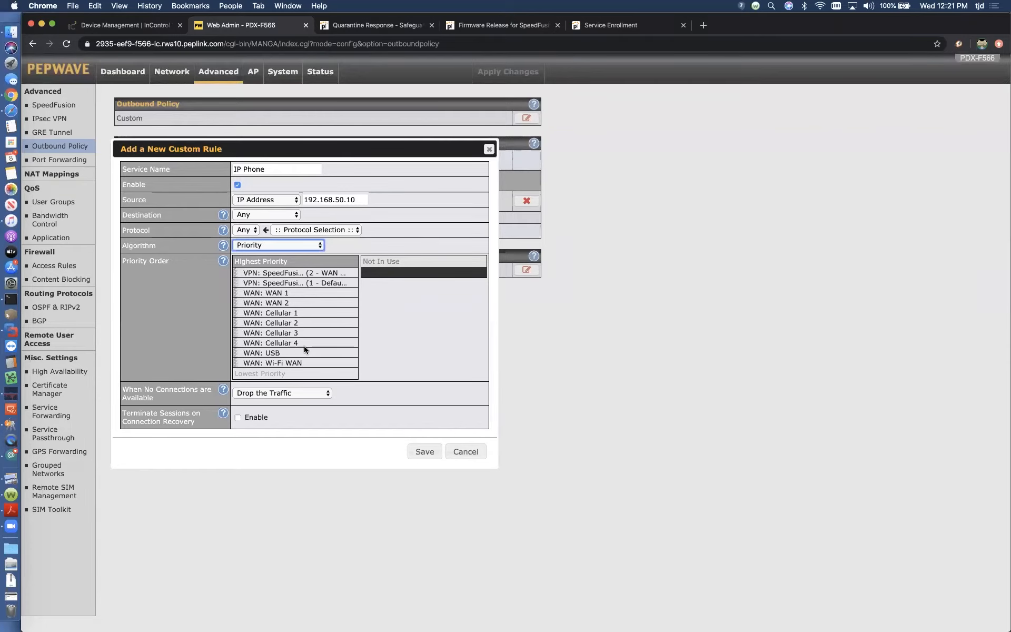
mouse_move(309, 354)
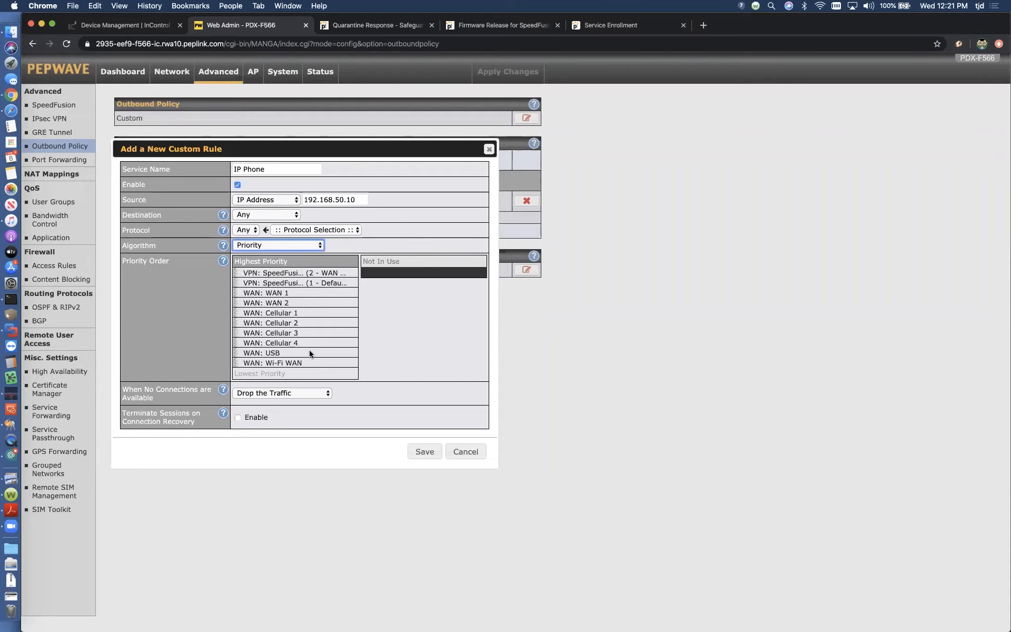
mouse_move(330, 315)
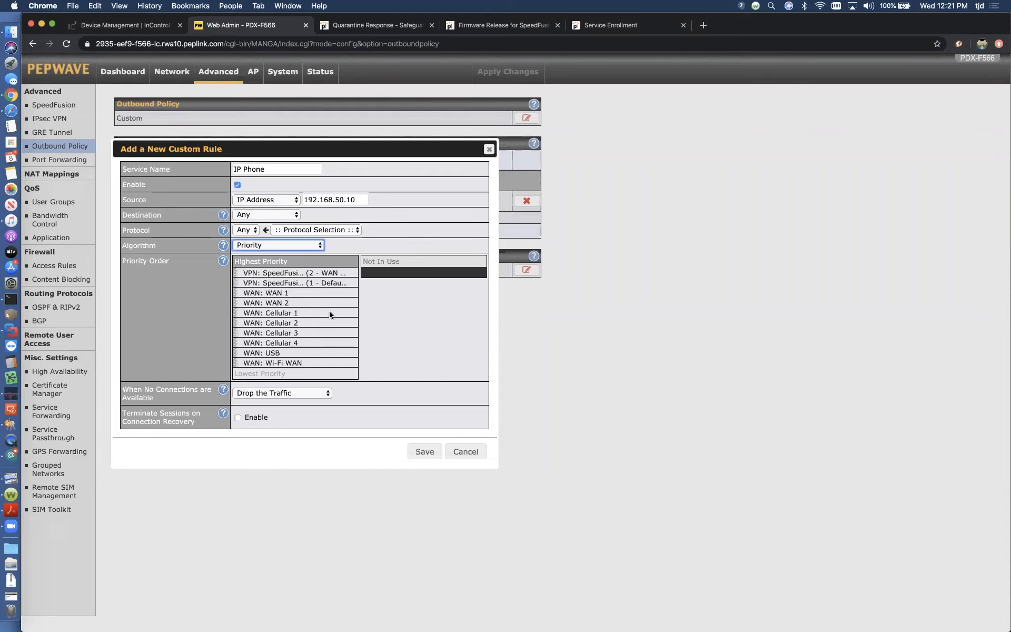
mouse_move(335, 351)
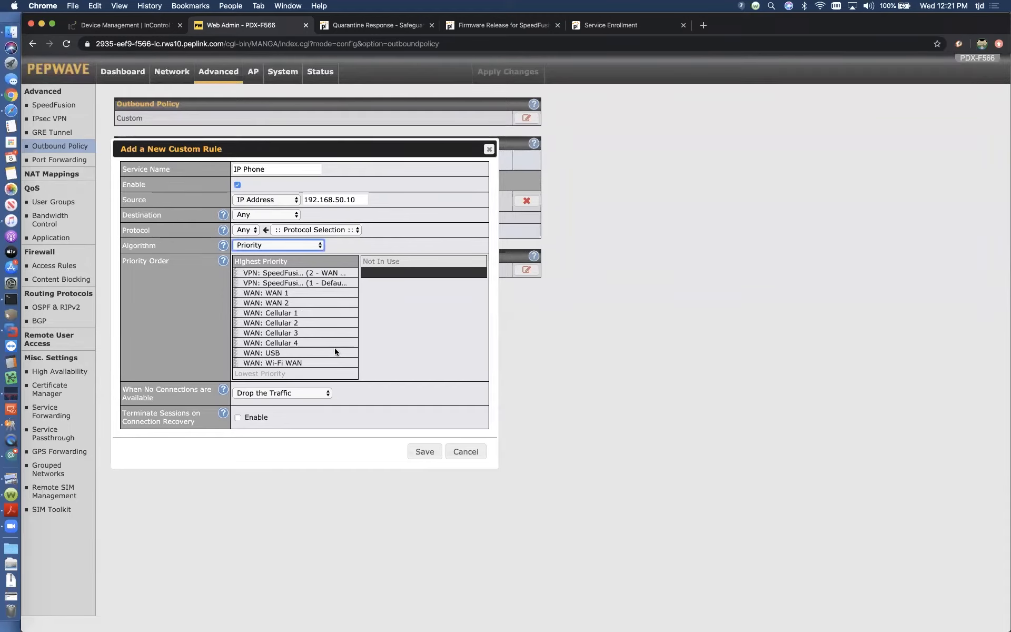
mouse_move(256, 417)
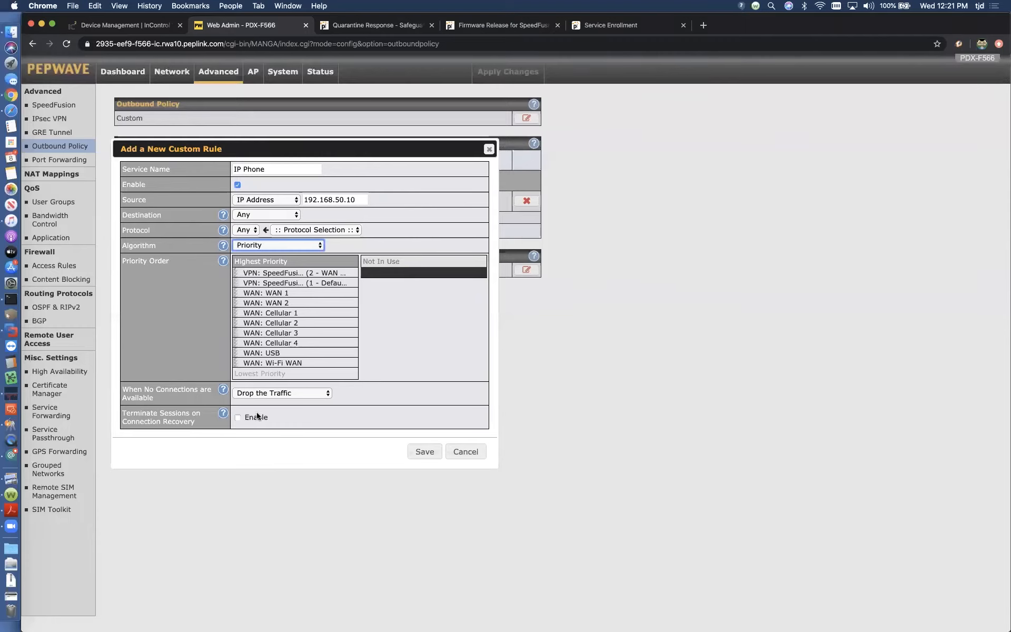
click(238, 417)
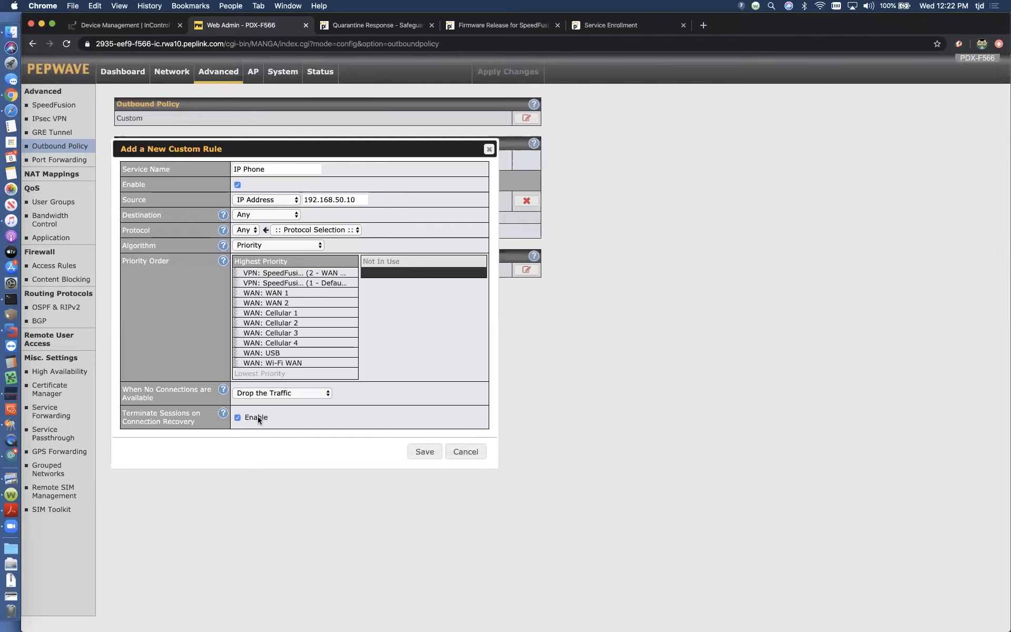
mouse_move(293, 273)
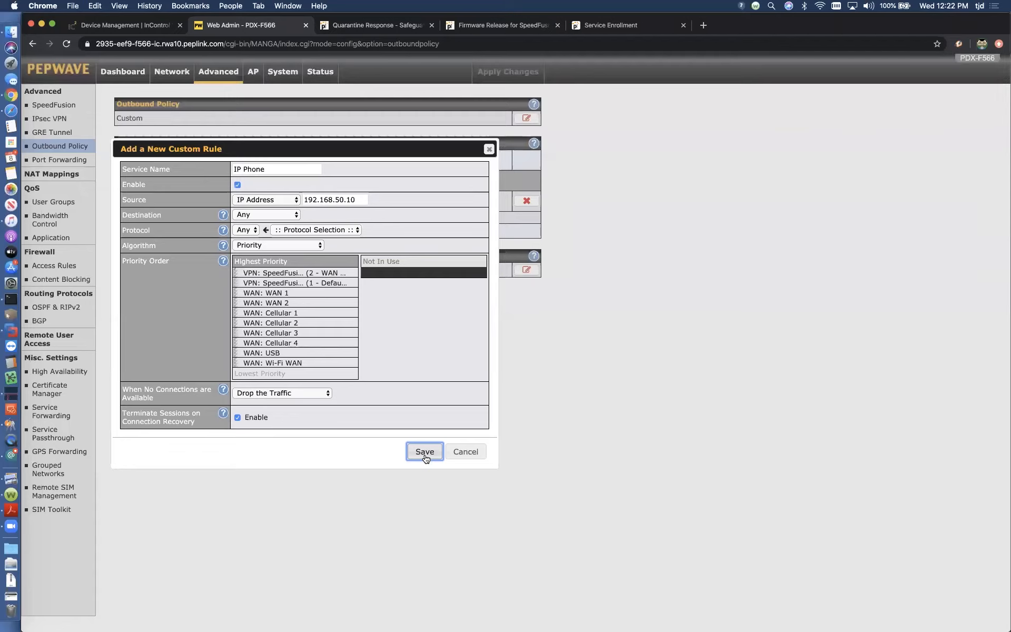
mouse_move(429, 436)
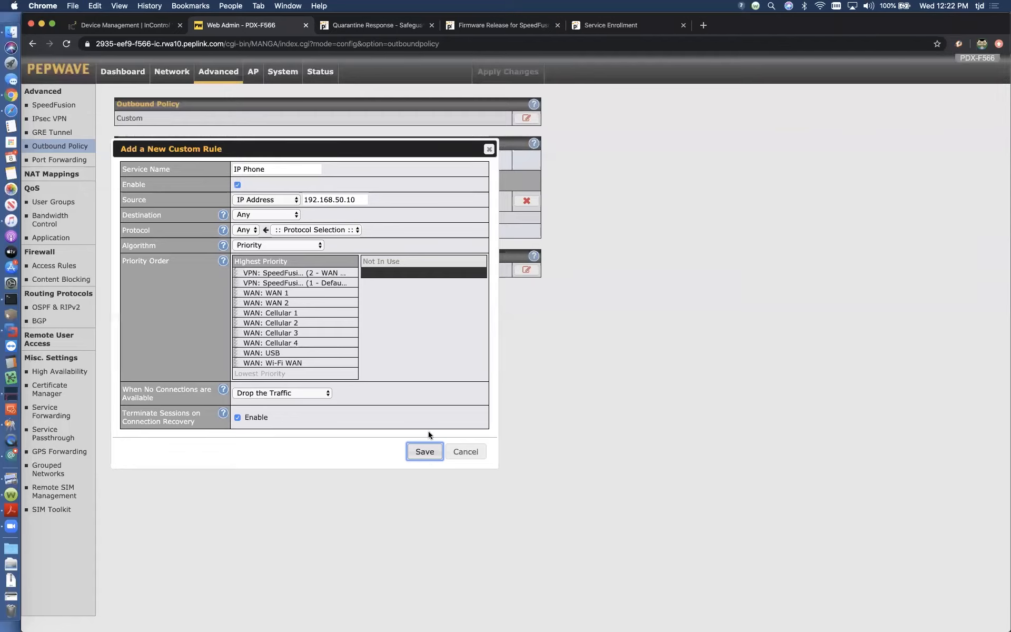
mouse_move(424, 445)
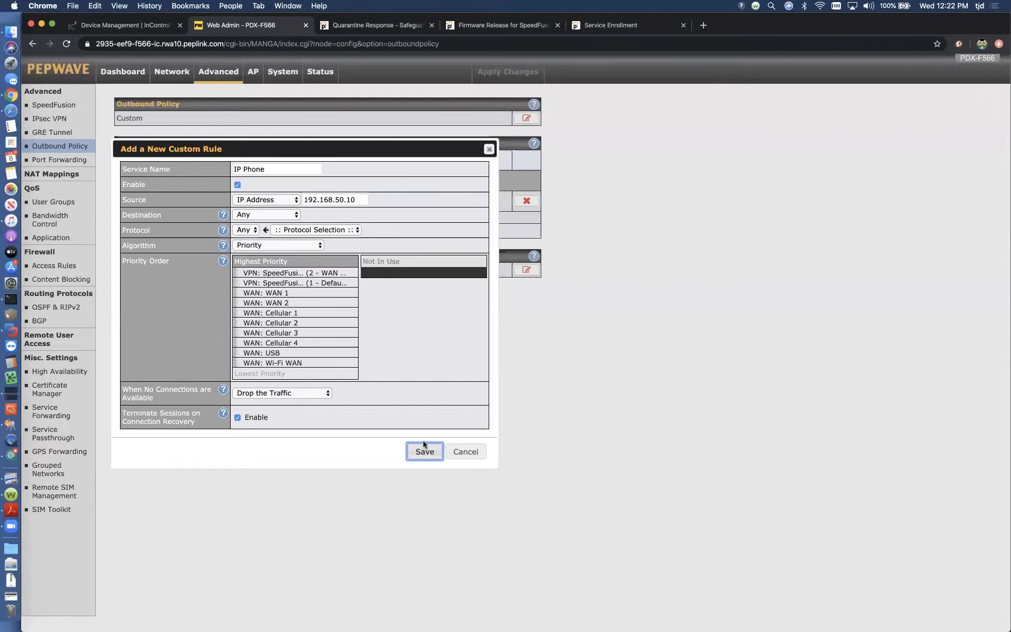
Step: Save the IP Phone rule, apply the changes, and review the device status page
click(423, 452)
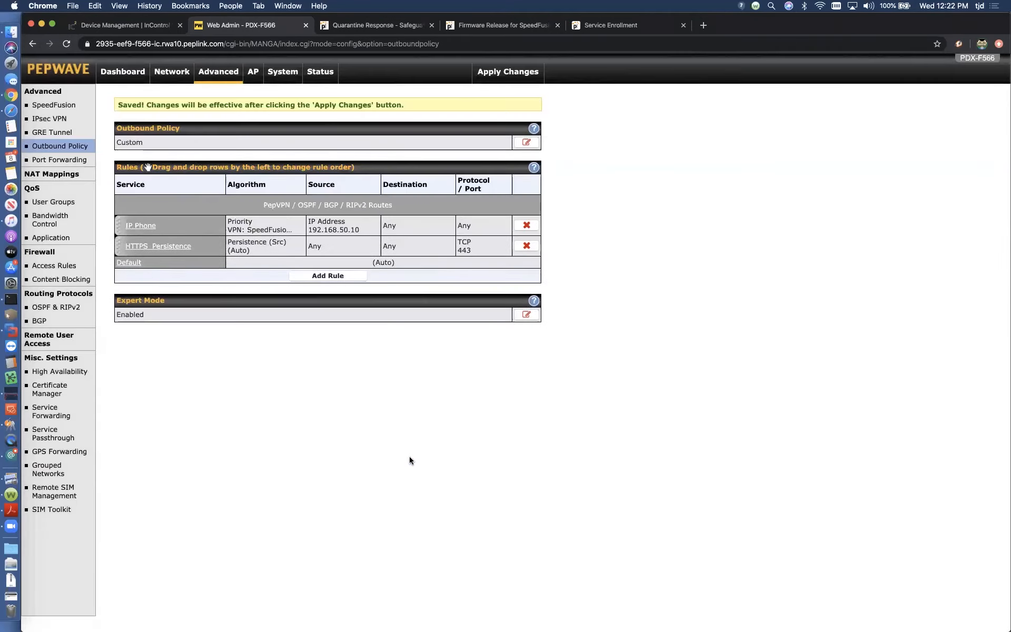
mouse_move(203, 195)
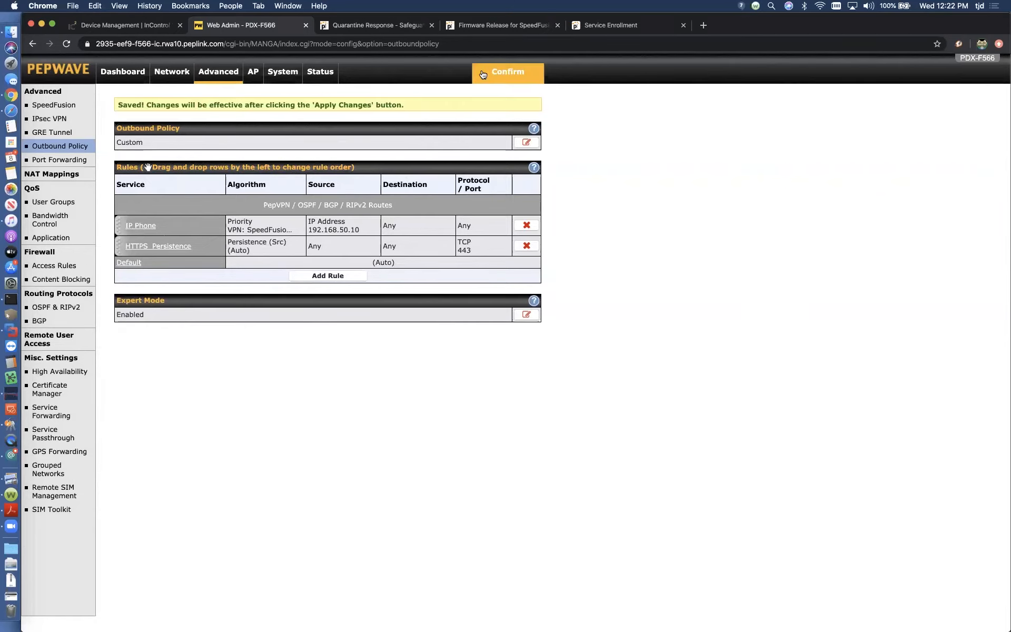
click(507, 71)
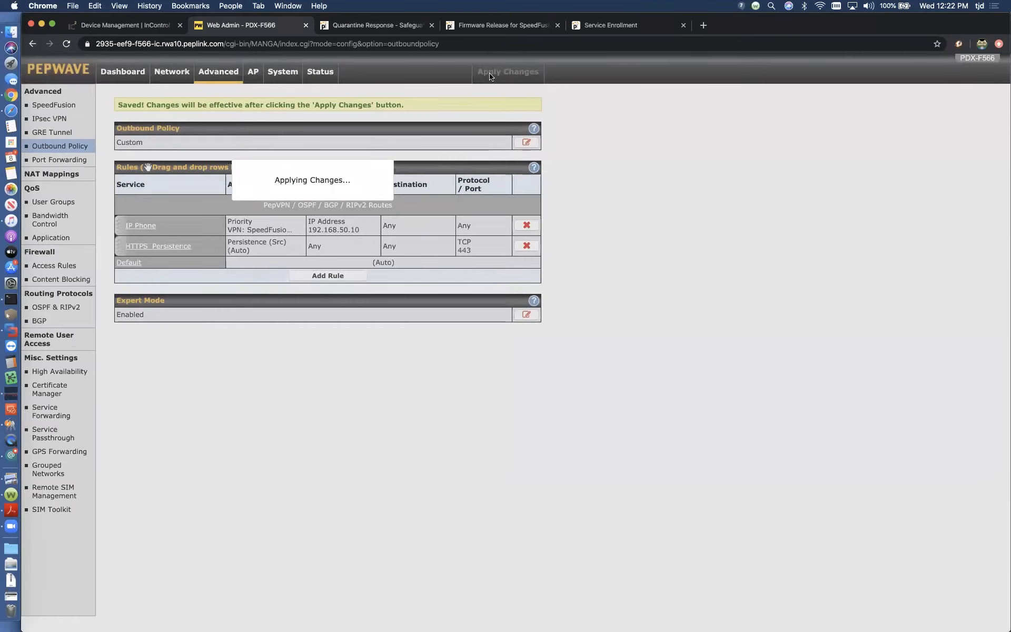
click(508, 72)
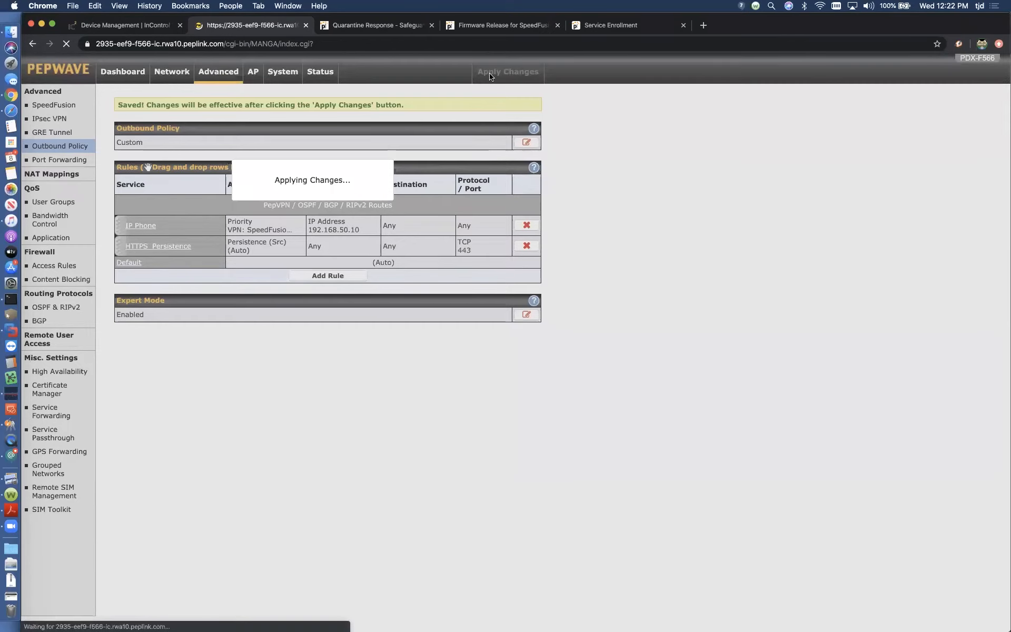
click(122, 72)
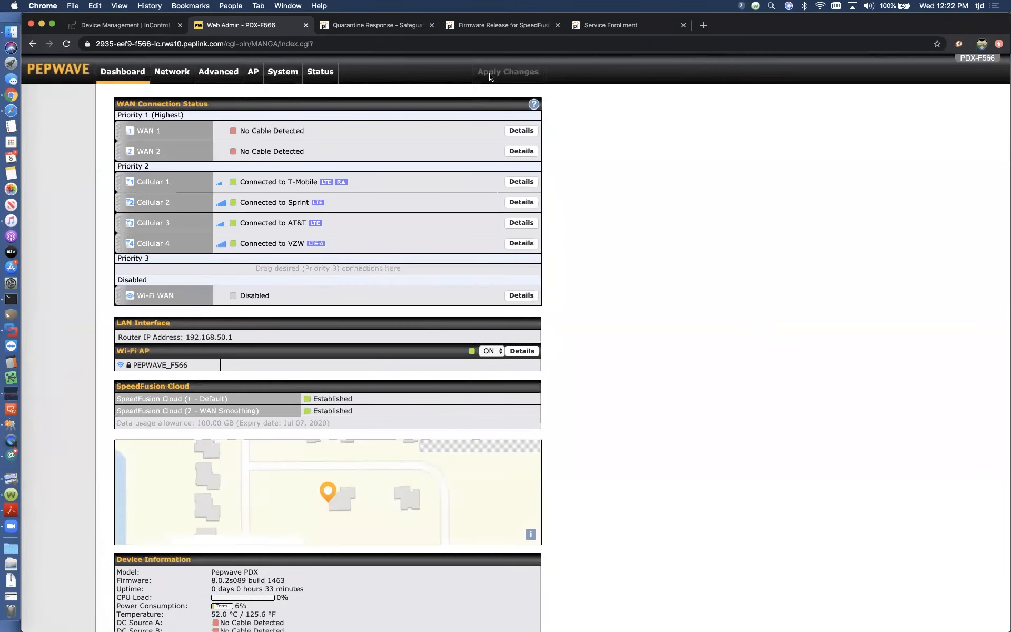
mouse_move(545, 404)
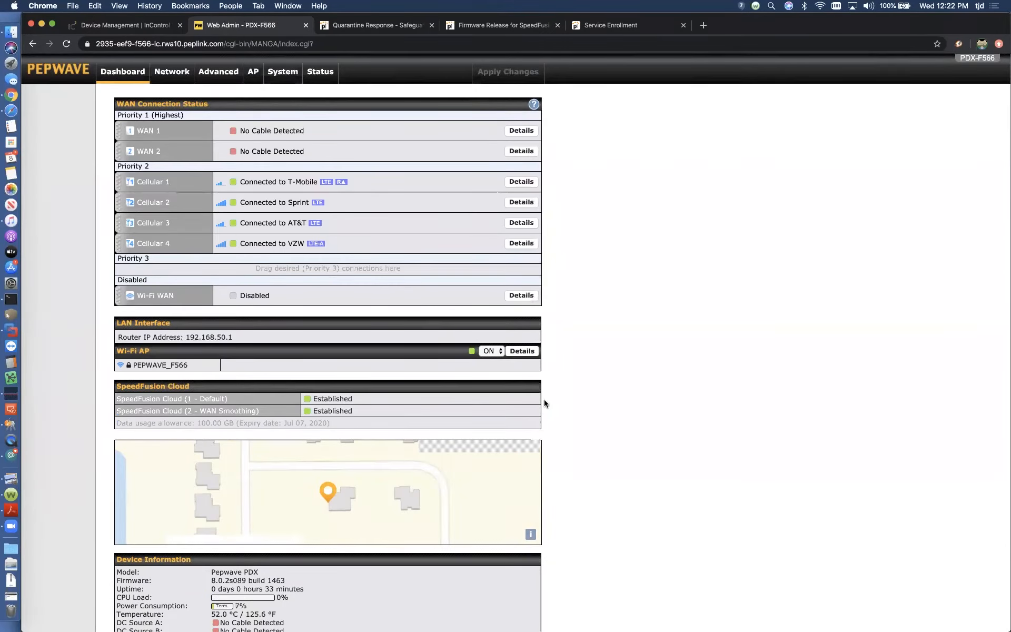
scroll(down, 3)
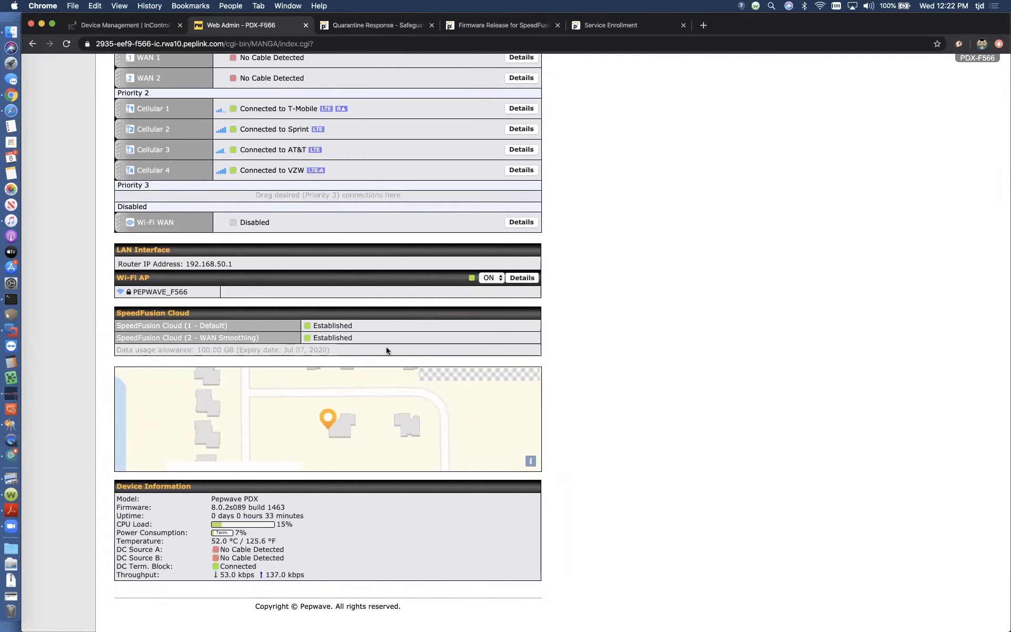
scroll(up, 3)
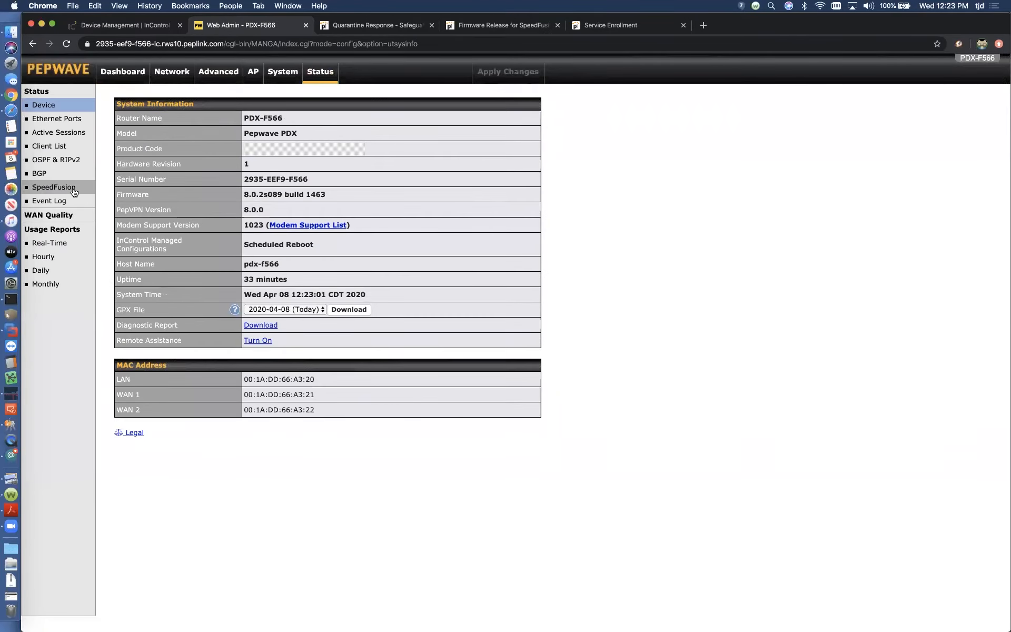
Step: Show the SpeedFusion status with two Cloud peers and four cellular links each
click(54, 187)
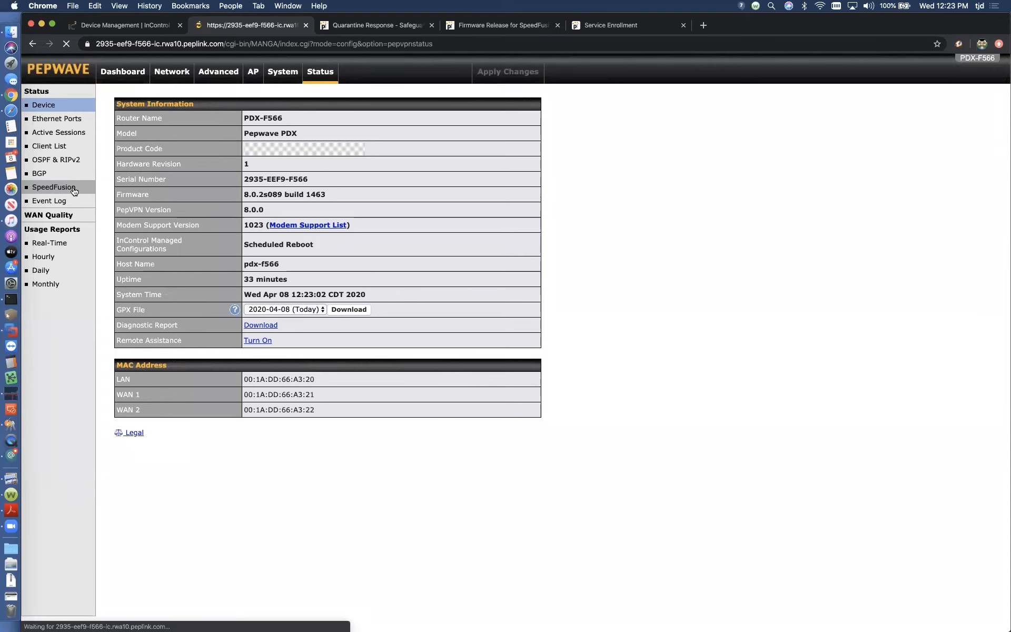
click(54, 187)
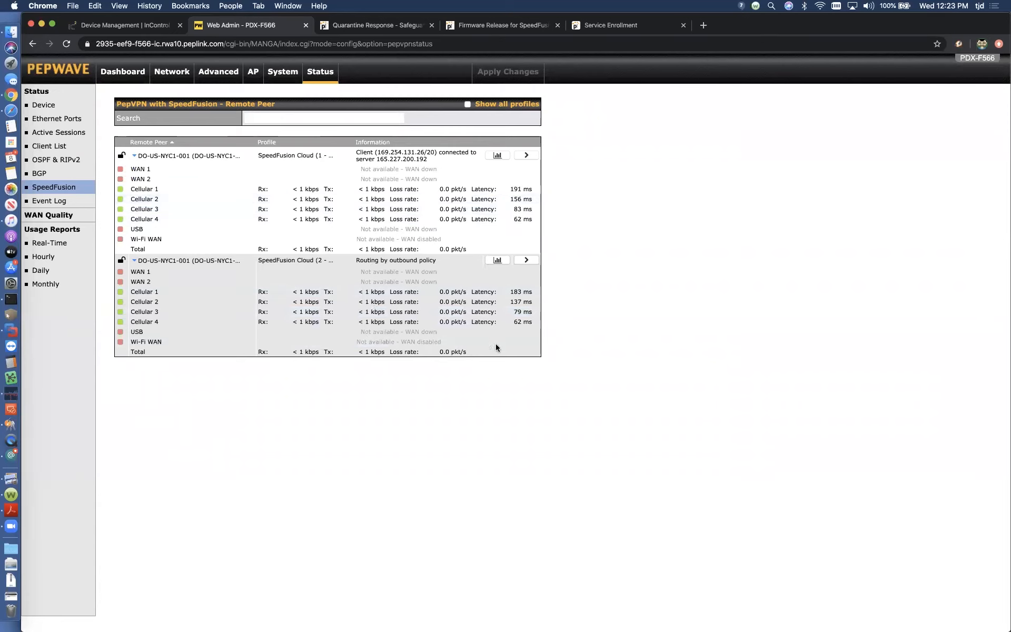
mouse_move(462, 332)
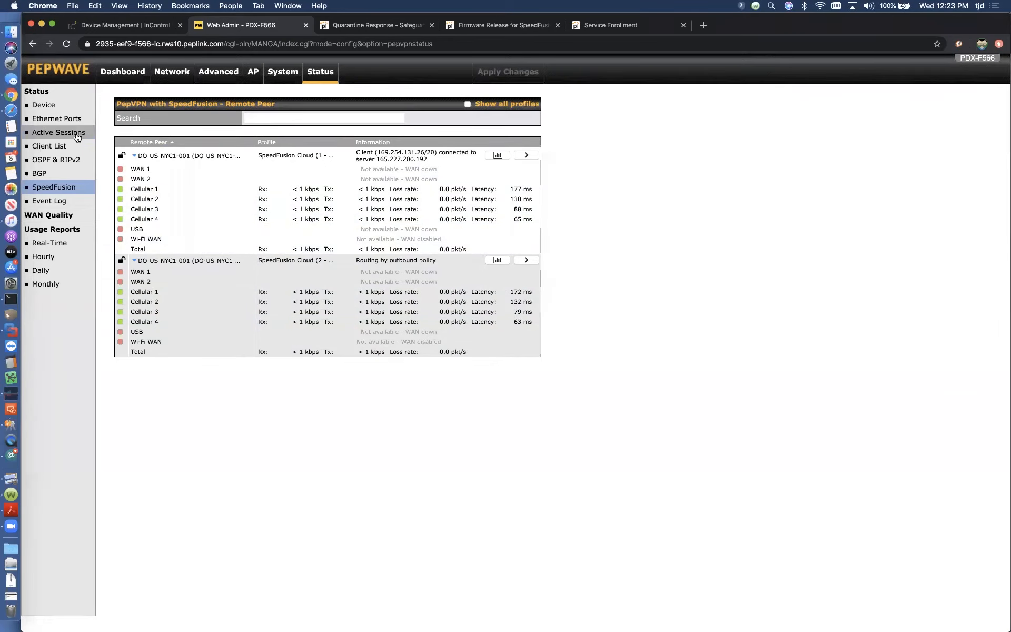
mouse_move(70, 138)
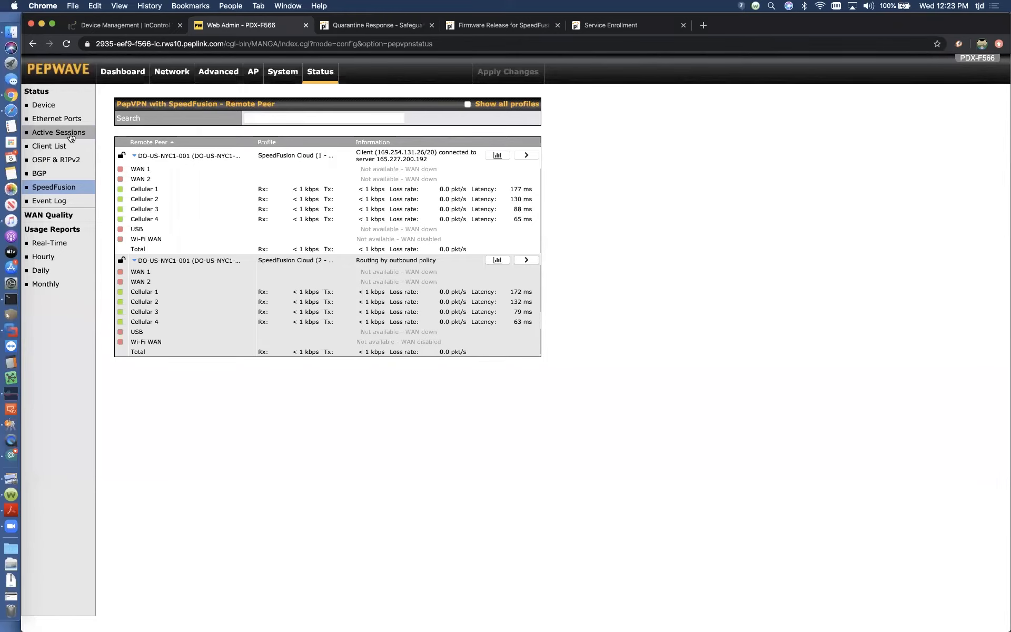
Step: Search Active Sessions by IP / Subnet for 192.168.50.10, finding no sessions, then head to Client List
click(58, 132)
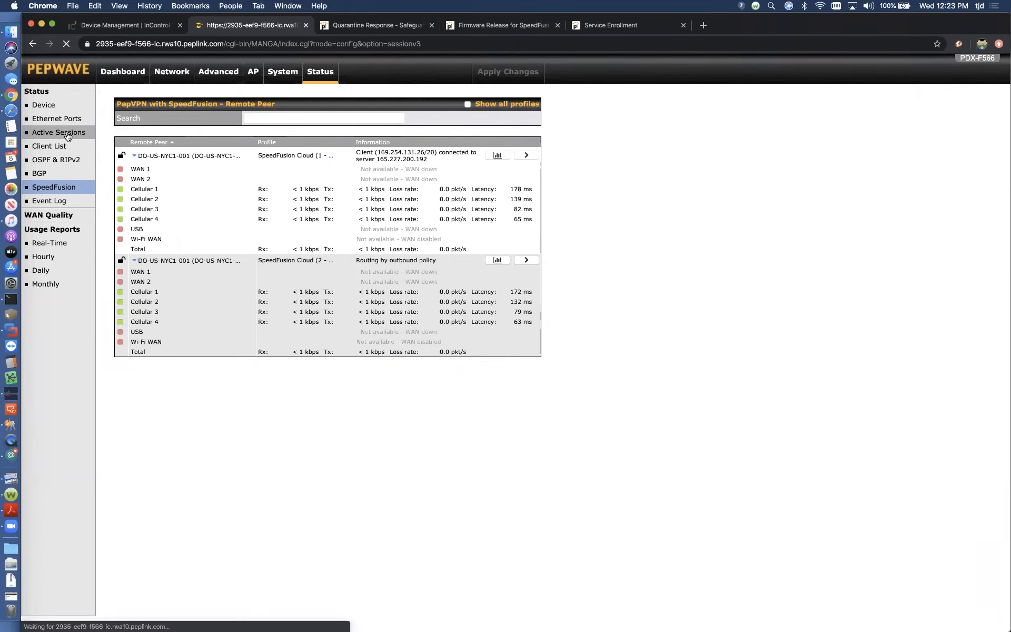
click(58, 132)
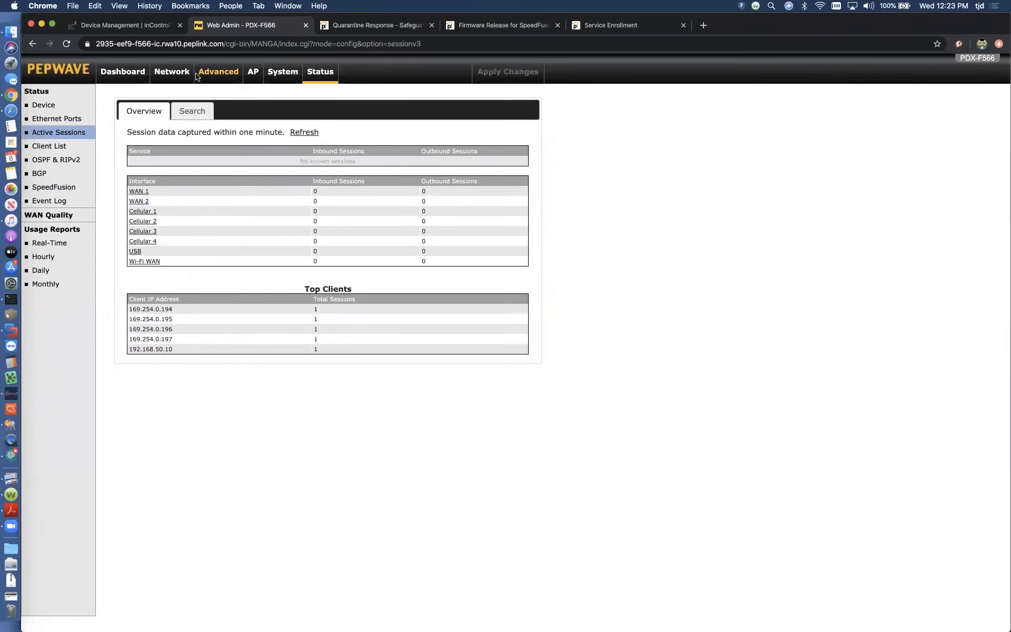
click(192, 111)
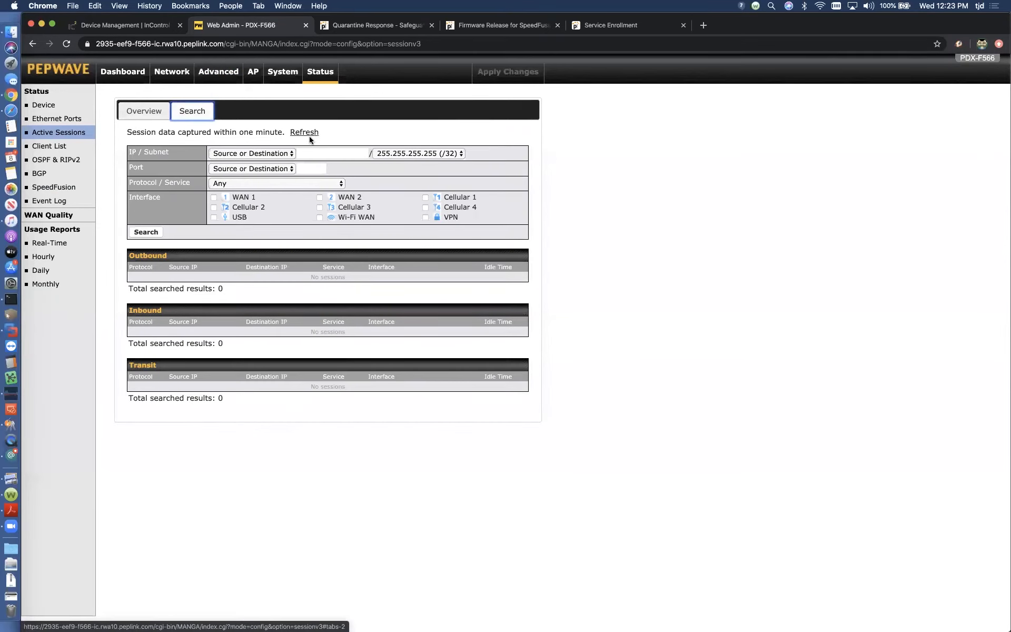
text(192.168.50.10)
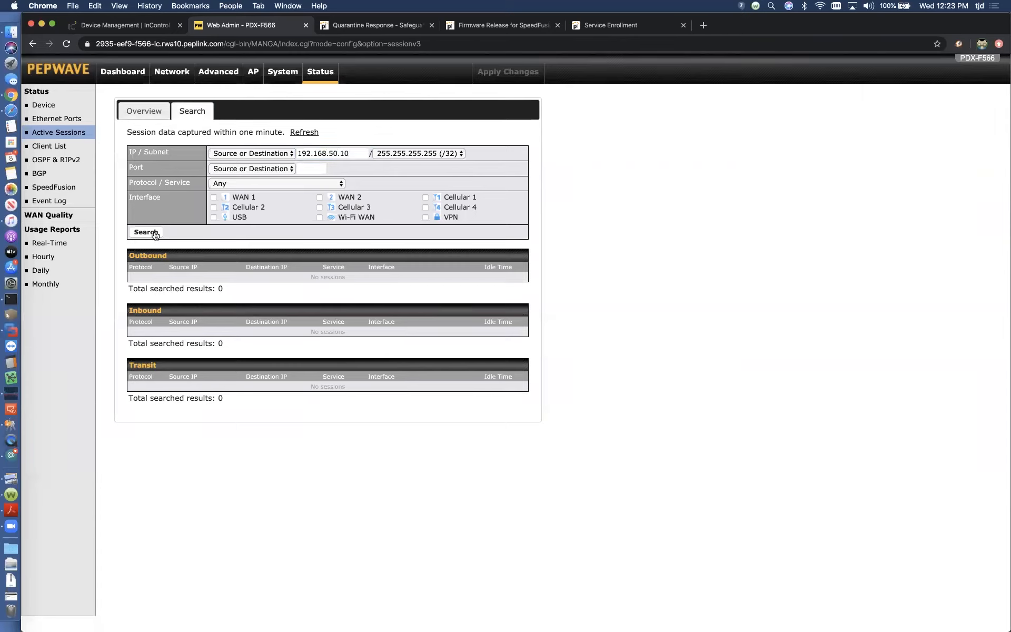
mouse_move(600, 176)
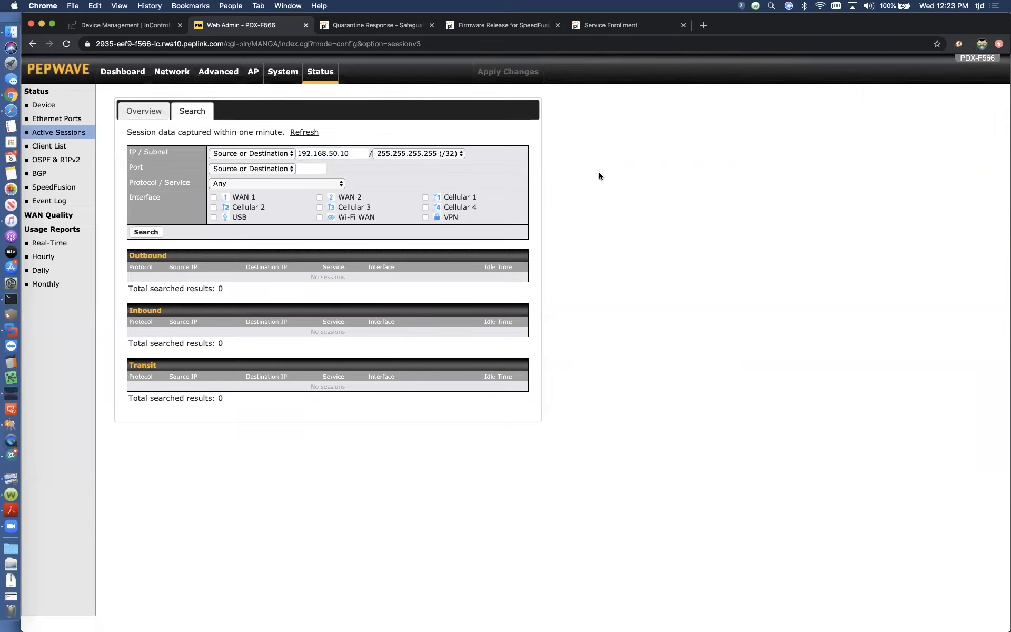
mouse_move(48, 146)
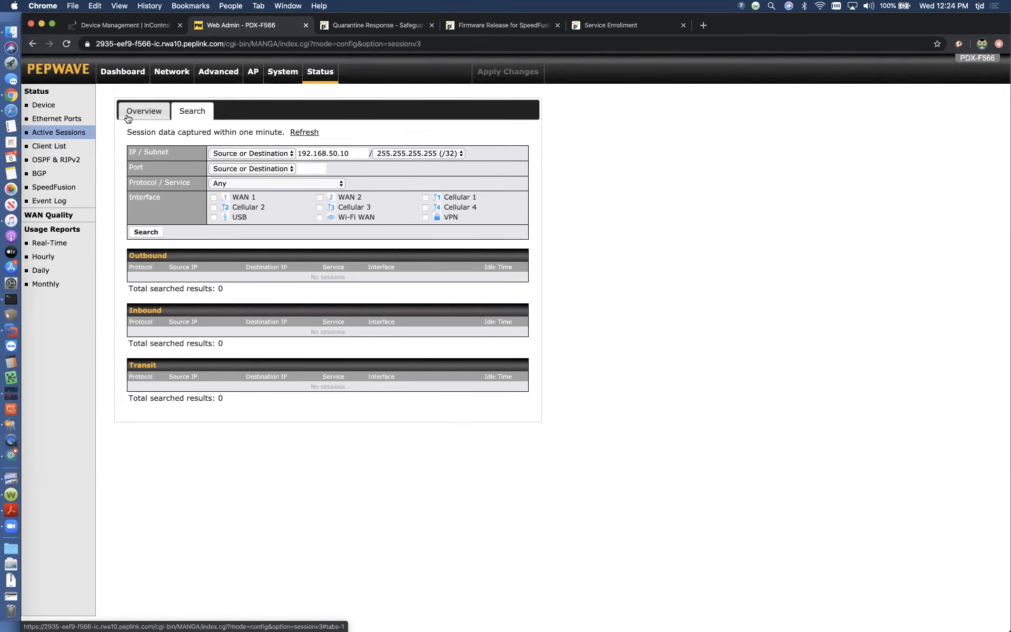
mouse_move(49, 146)
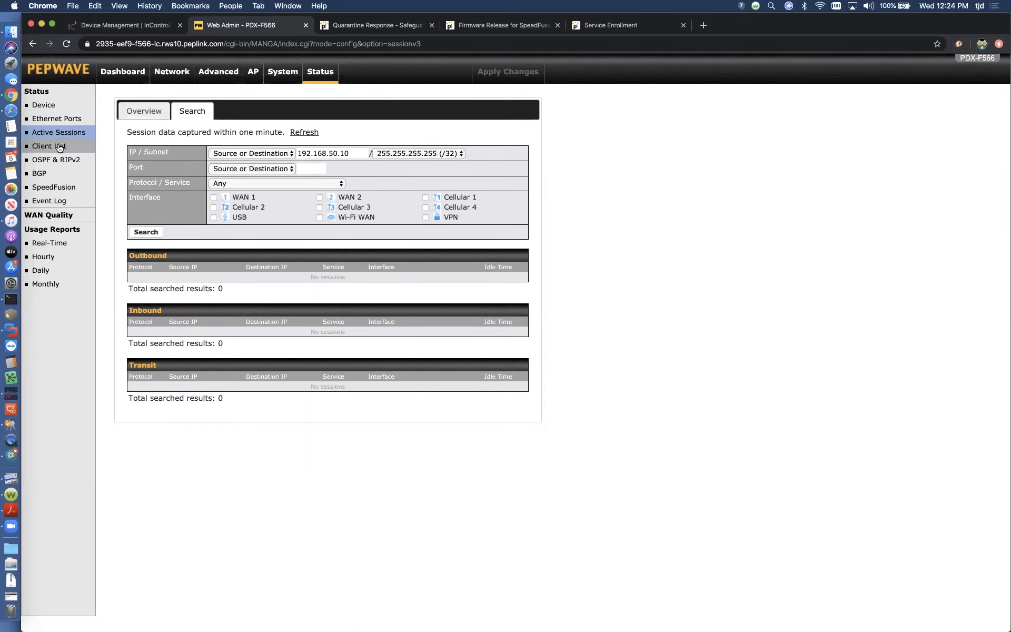
mouse_move(114, 94)
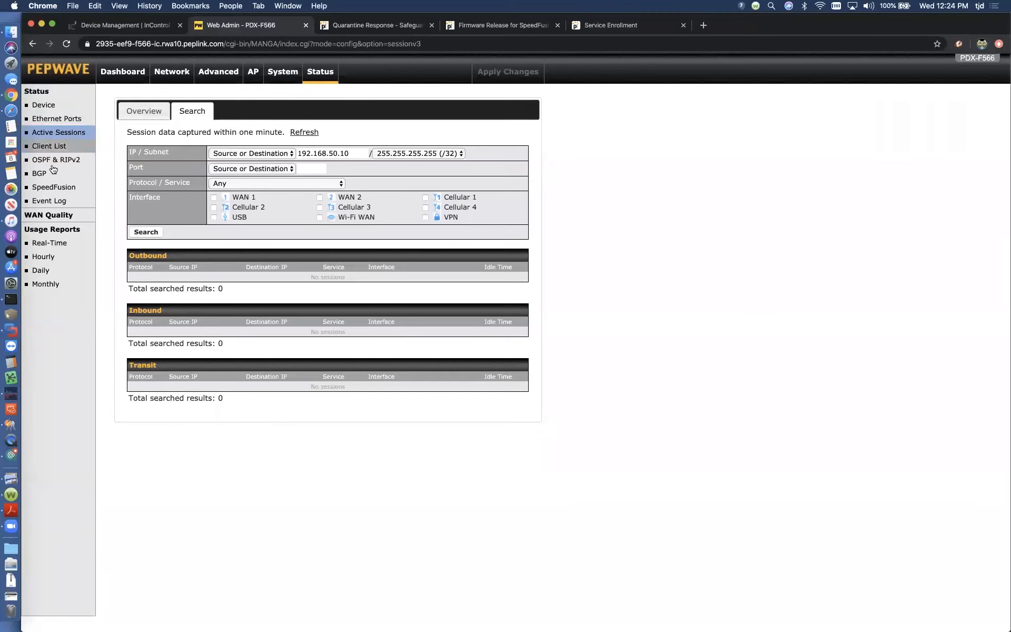
click(49, 147)
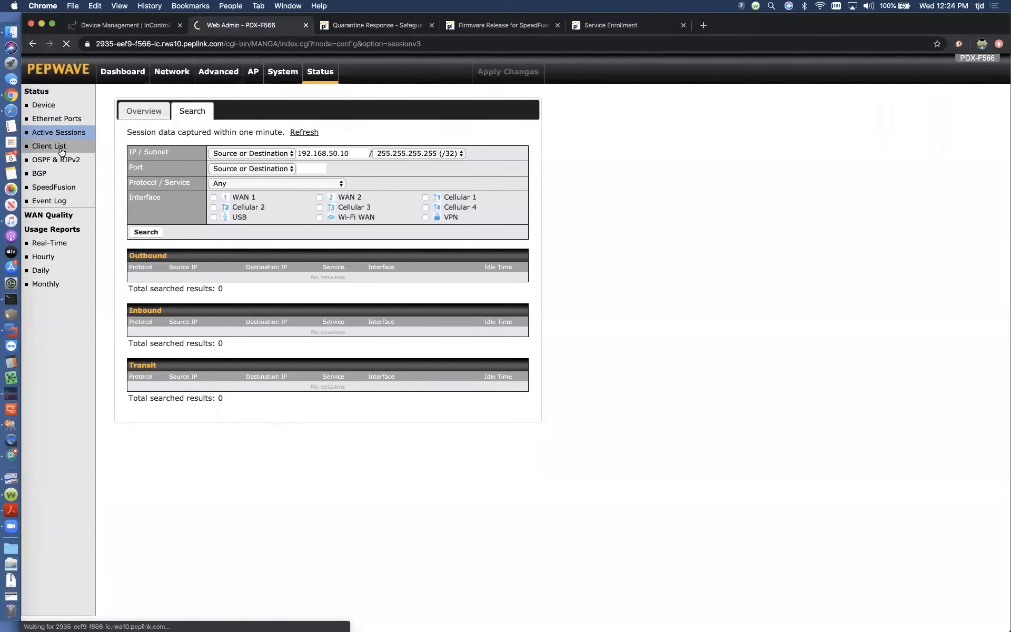
Step: Show the client list with the SIP-T41P phone at 192.168.50.10
click(49, 145)
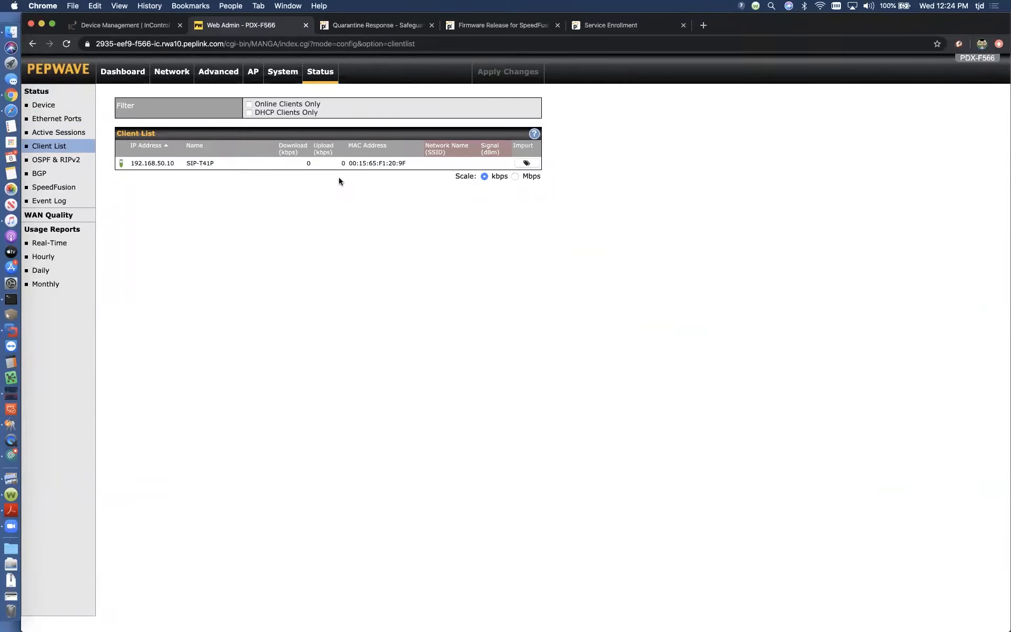
mouse_move(295, 306)
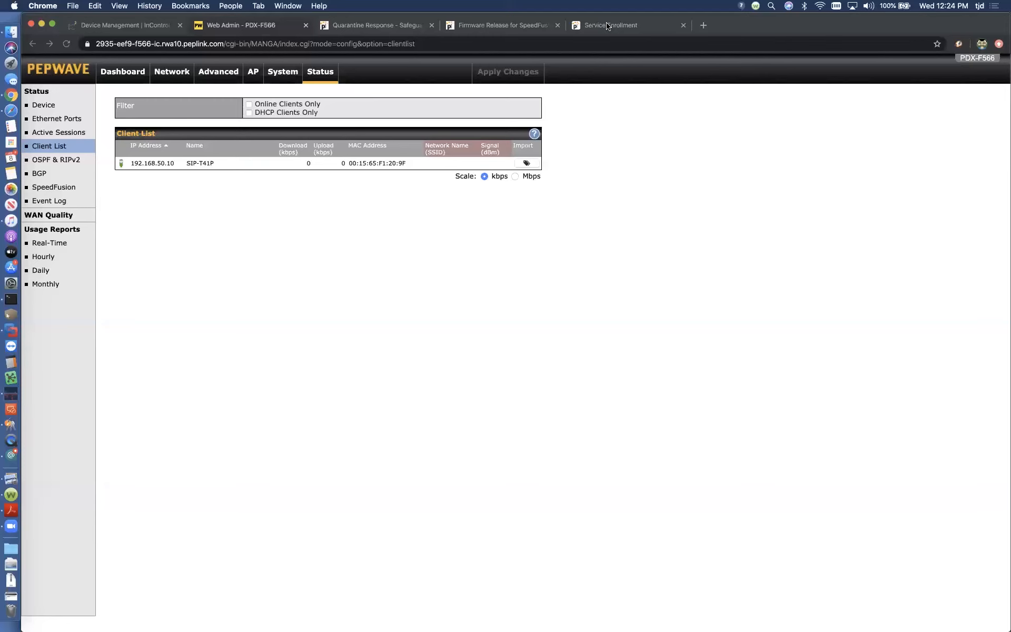
Step: Show the traffic chart for the SpeedFusion Cloud (2 - WAN Smoothing) profile
click(54, 187)
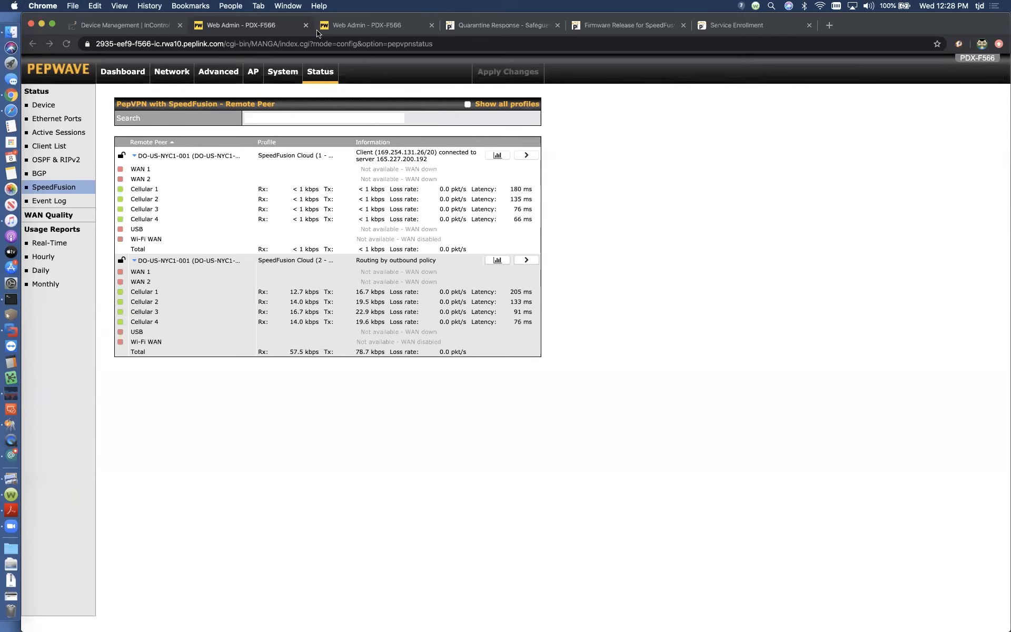
click(526, 259)
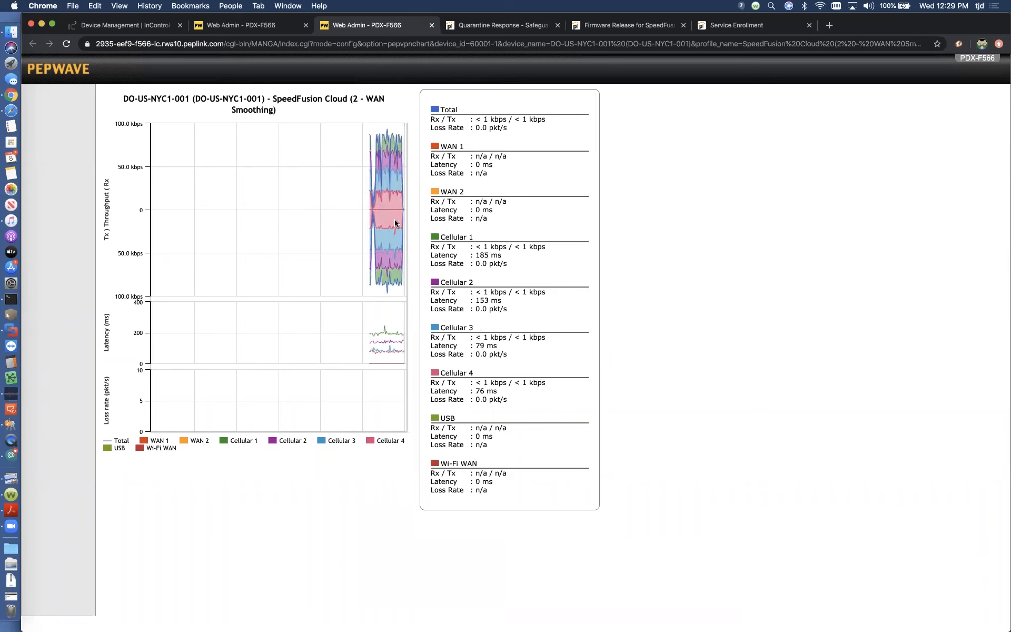
mouse_move(392, 233)
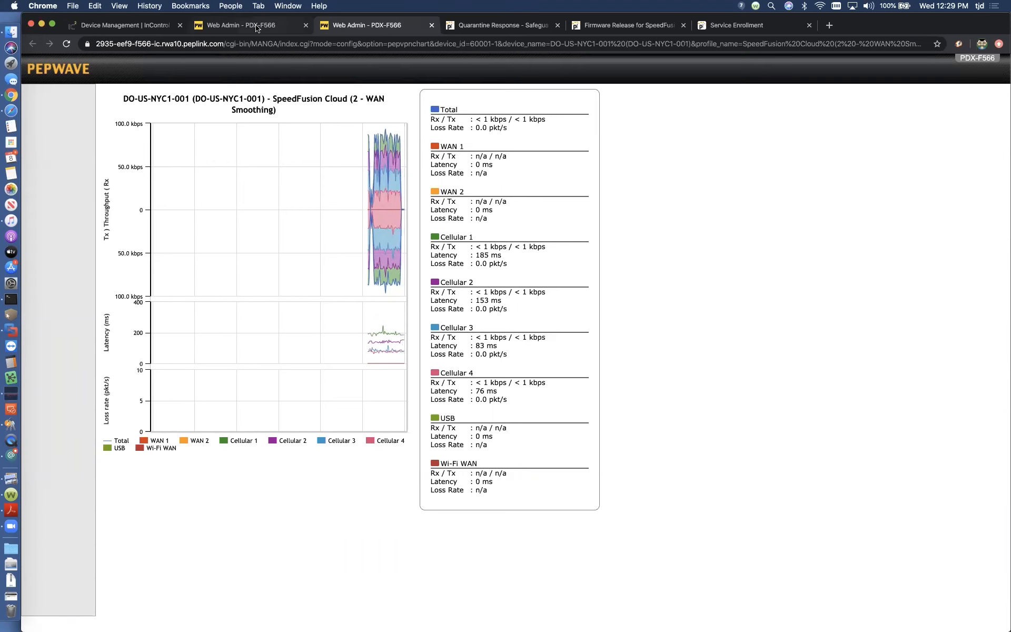
Step: Return to the first admin tab's SpeedFusion status and go to the Dashboard
click(54, 187)
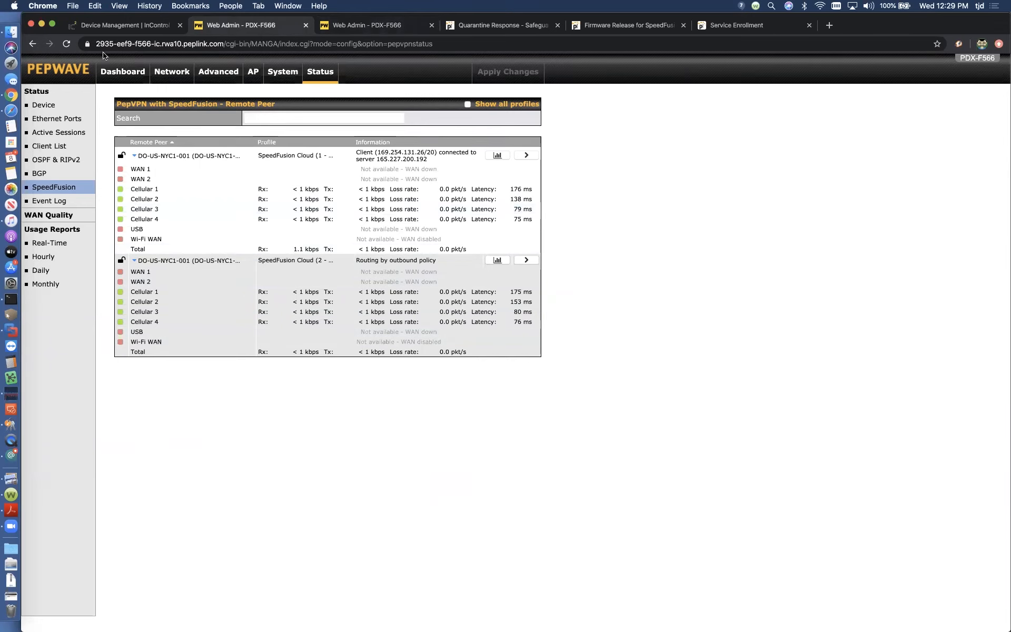
click(123, 72)
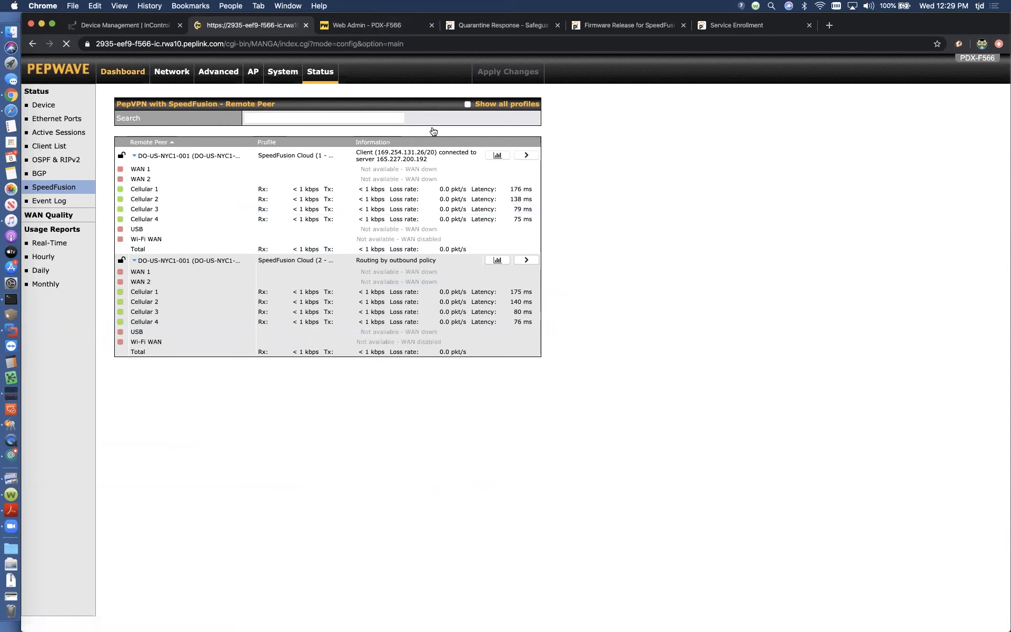
Step: Load the Dashboard and highlight the 99.99 GB SpeedFusion Cloud data allowance figure
click(123, 71)
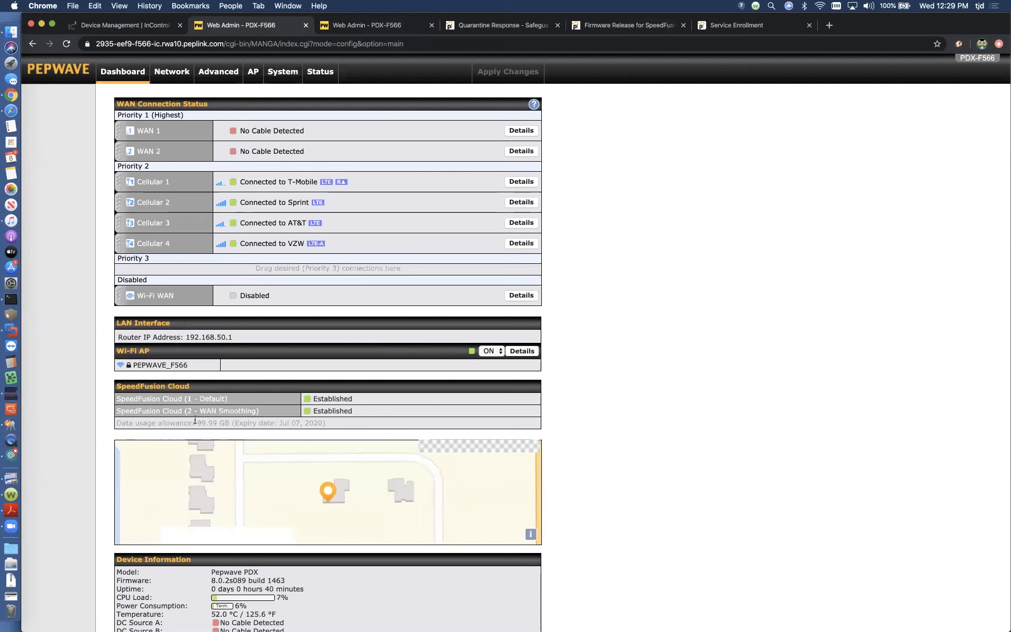
double_click(210, 423)
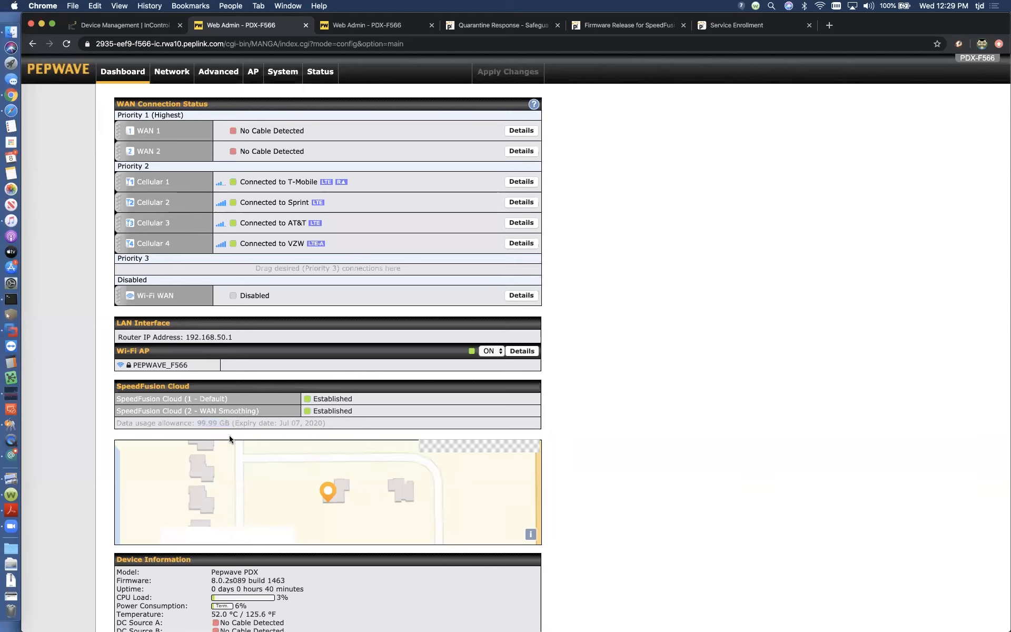
mouse_move(588, 456)
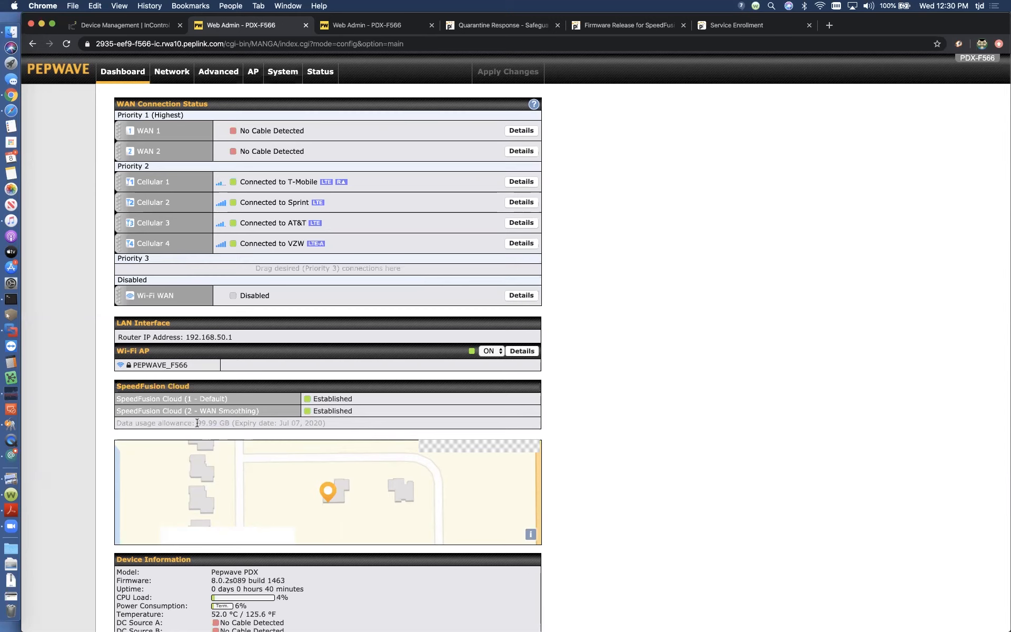
double_click(204, 423)
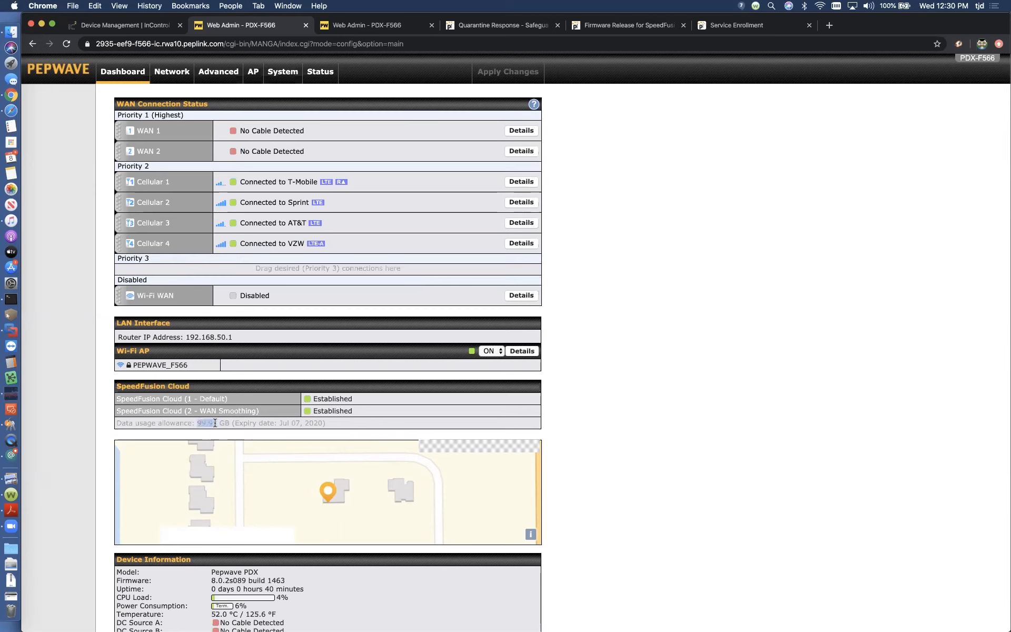